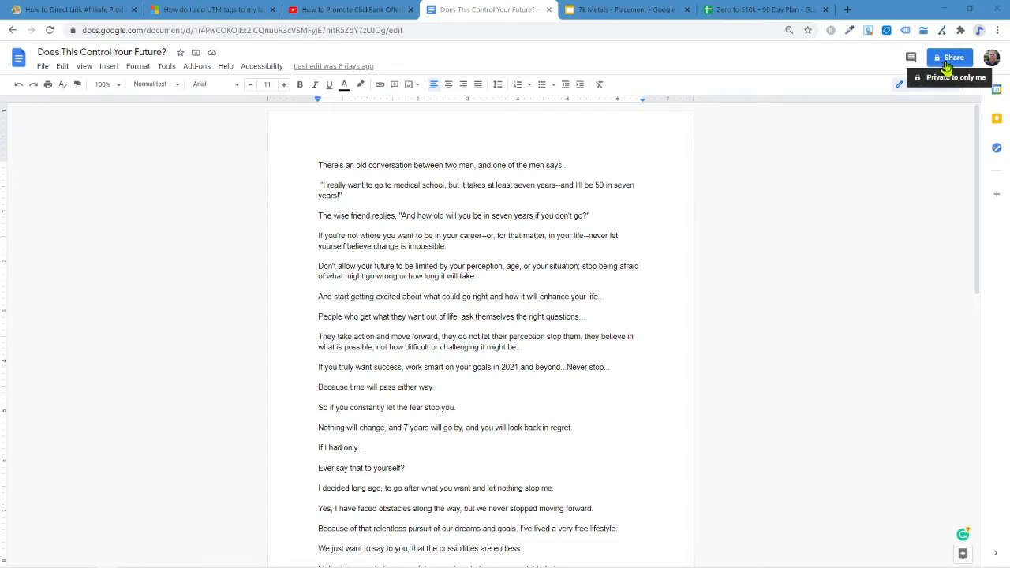
# - Open the sharing settings for the article 'Does This Control Your Future?'
pyautogui.click(949, 57)
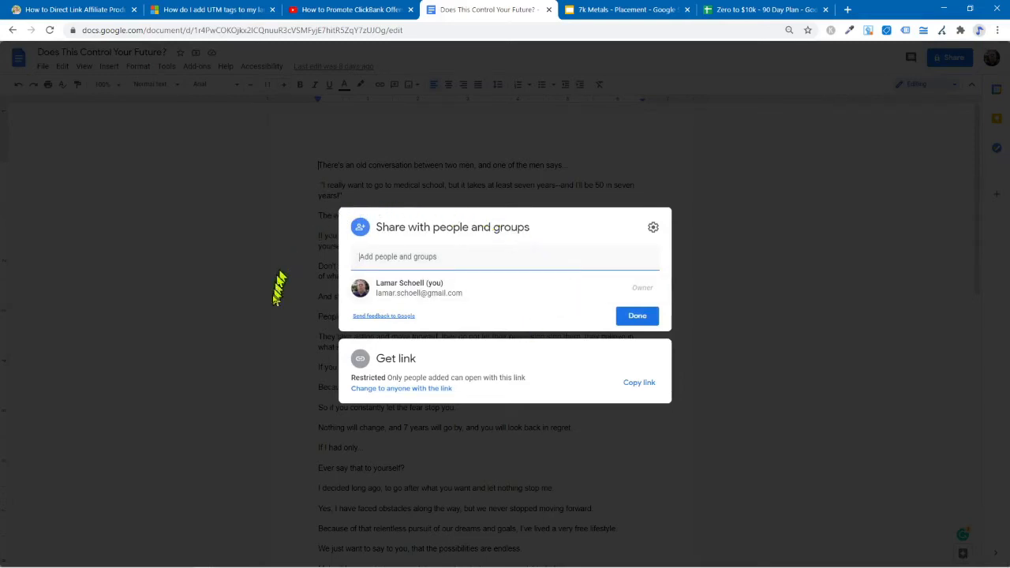
pyautogui.moveTo(414, 264)
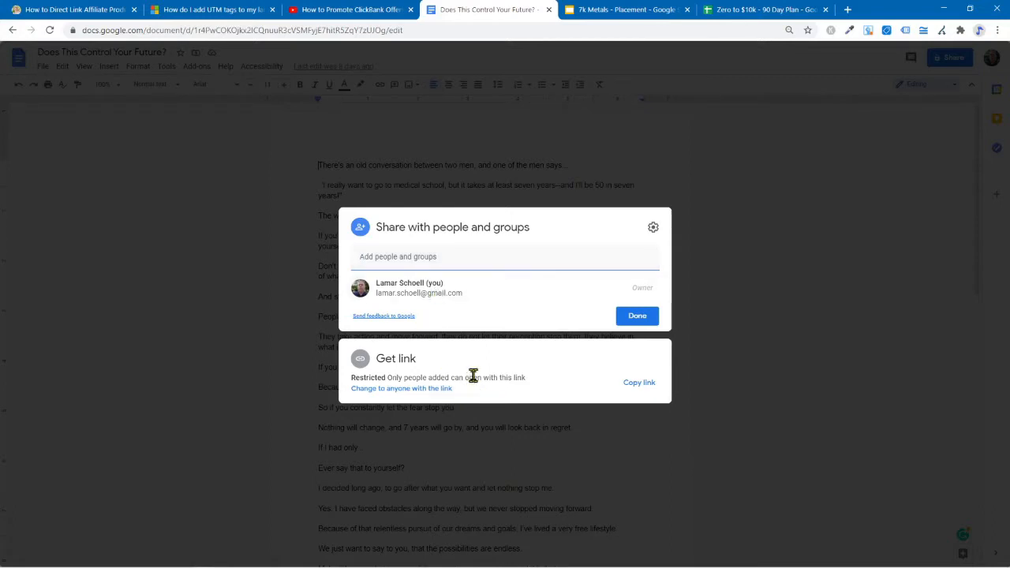
pyautogui.moveTo(457, 377)
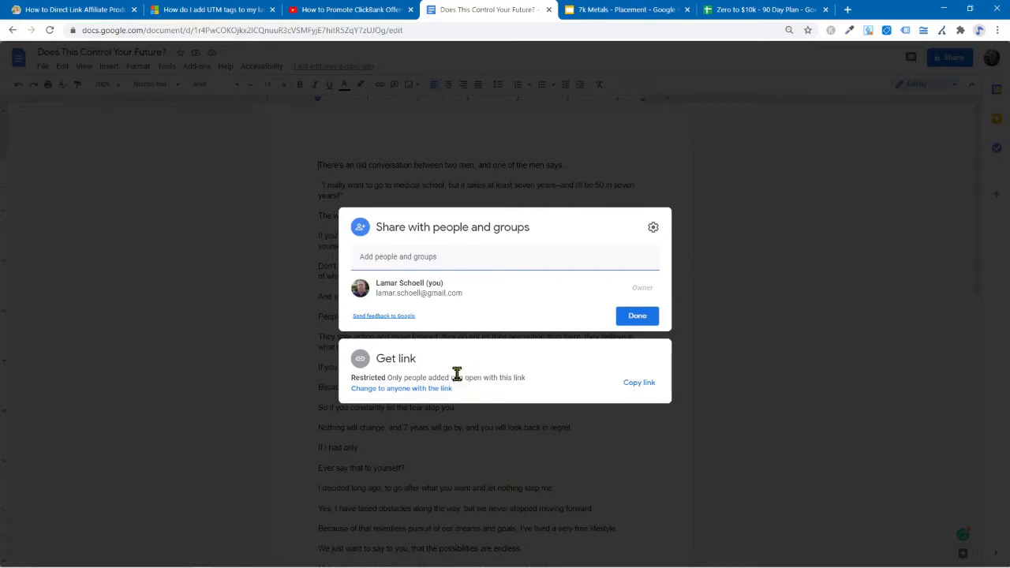
pyautogui.moveTo(639, 398)
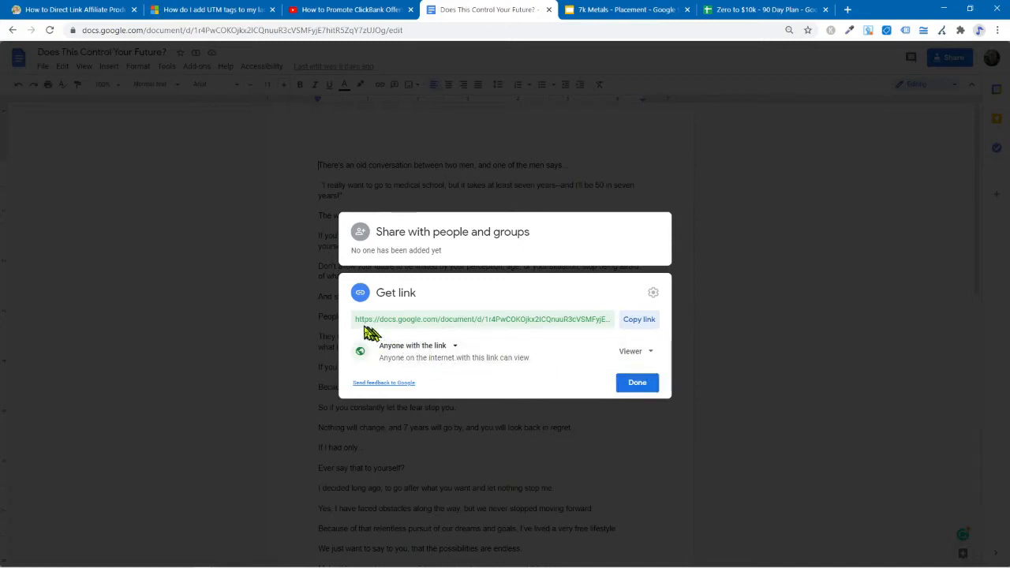
pyautogui.moveTo(631, 361)
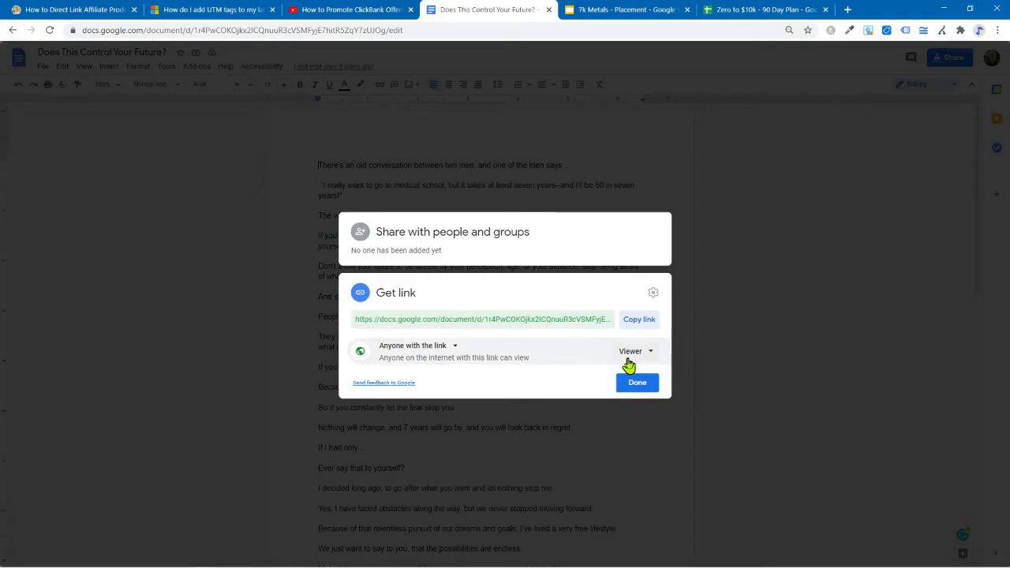
pyautogui.moveTo(654, 357)
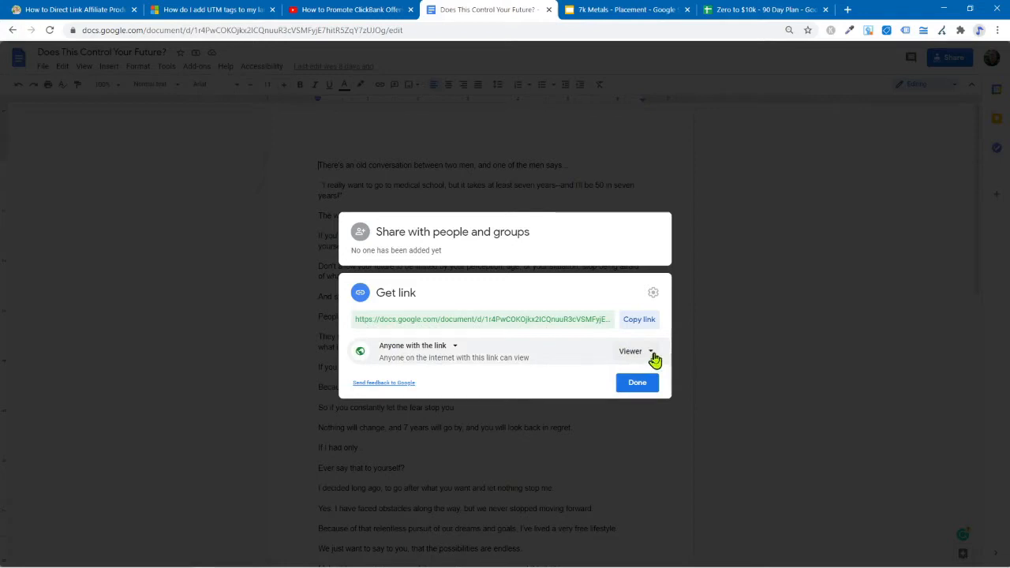
pyautogui.click(635, 351)
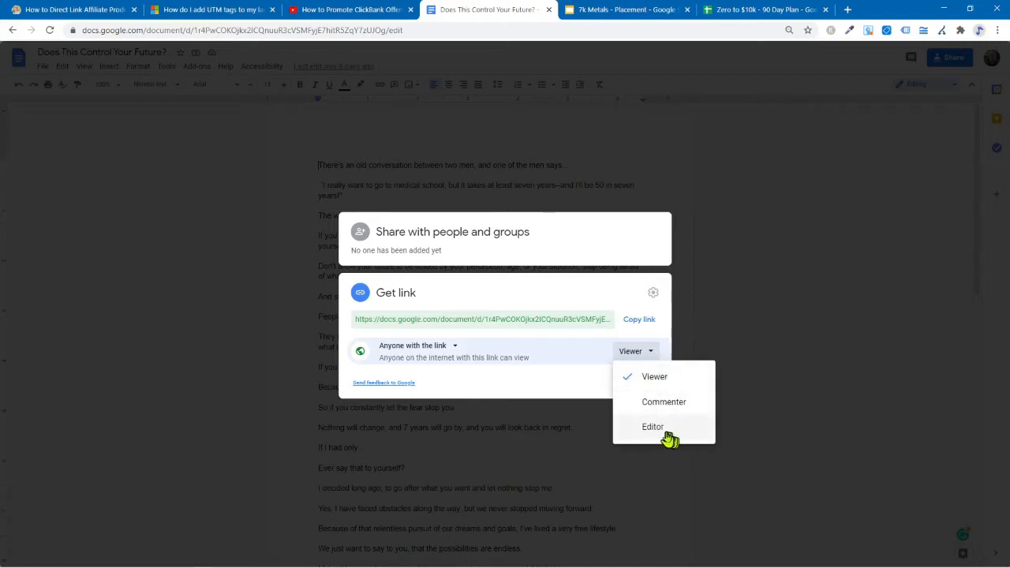
pyautogui.click(652, 427)
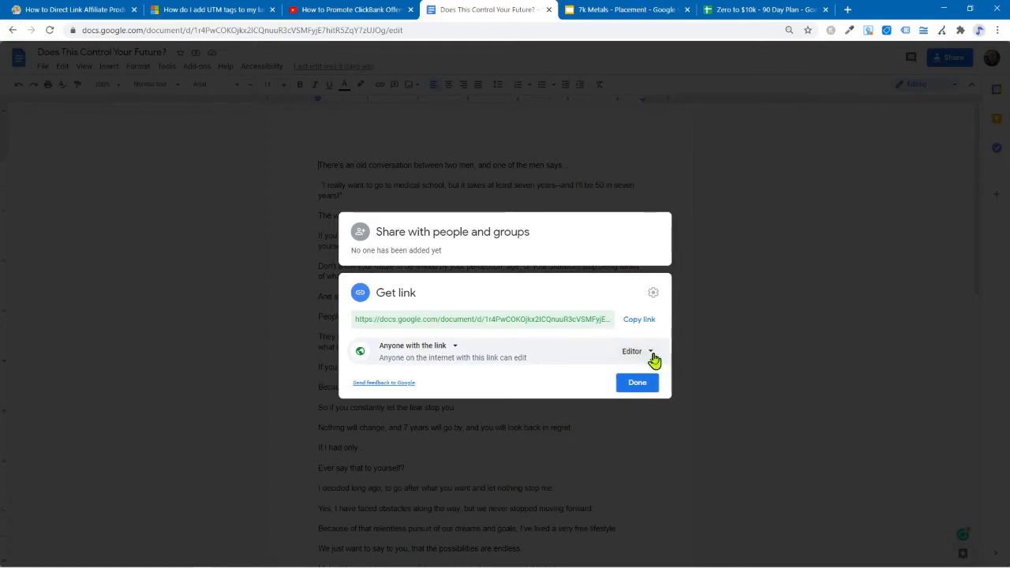
pyautogui.click(637, 351)
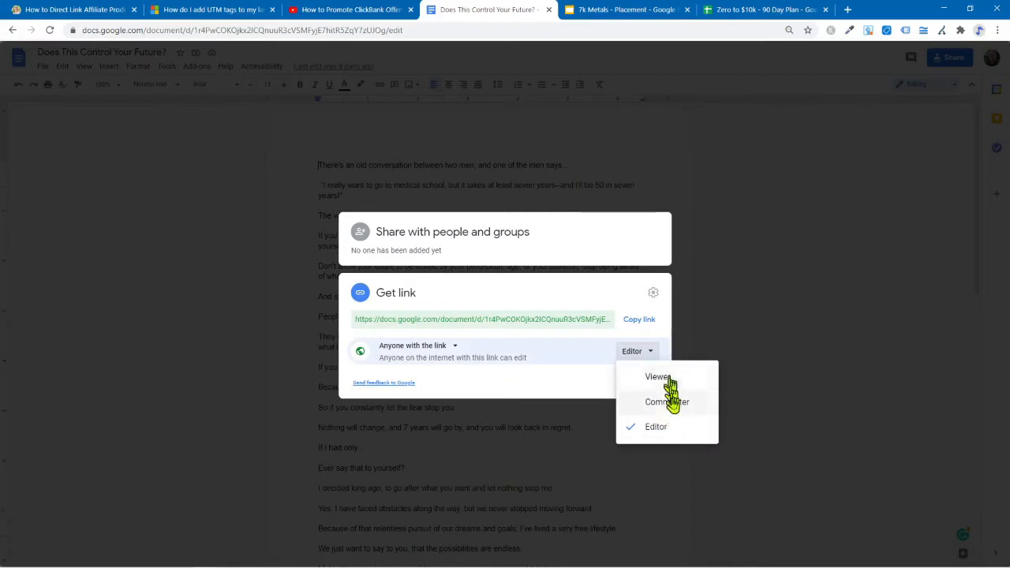
pyautogui.moveTo(666, 441)
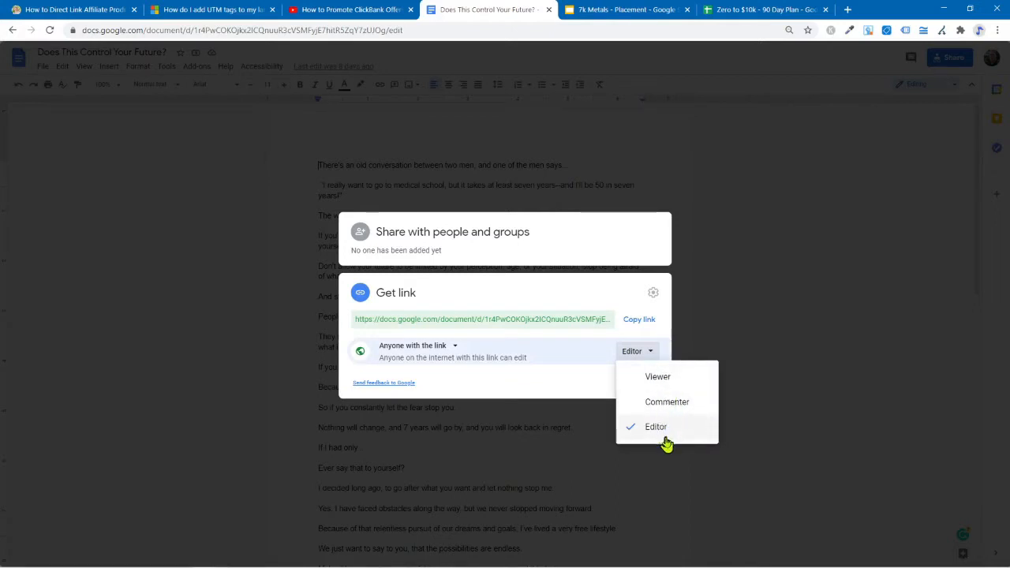
pyautogui.moveTo(669, 438)
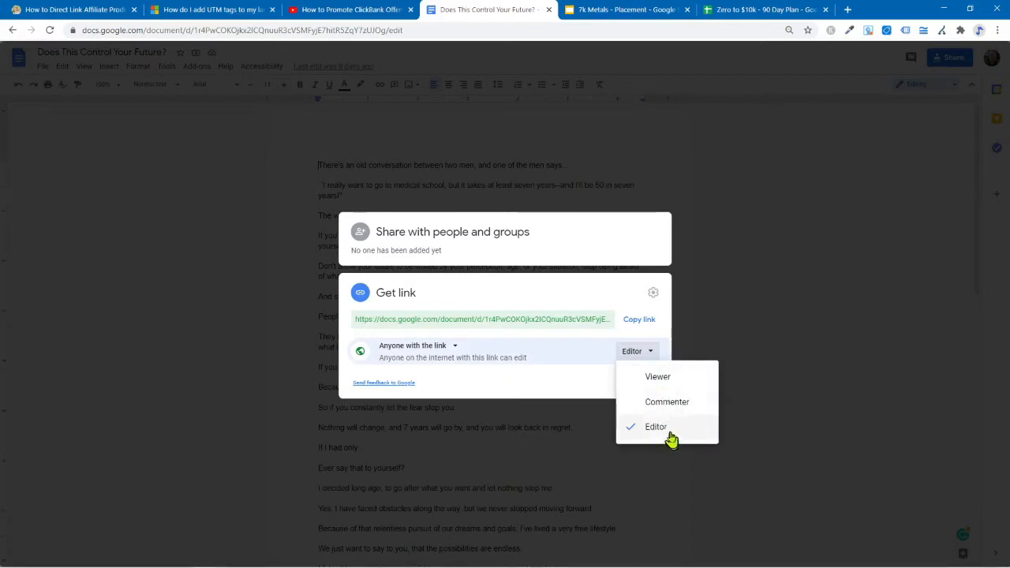
pyautogui.moveTo(666, 401)
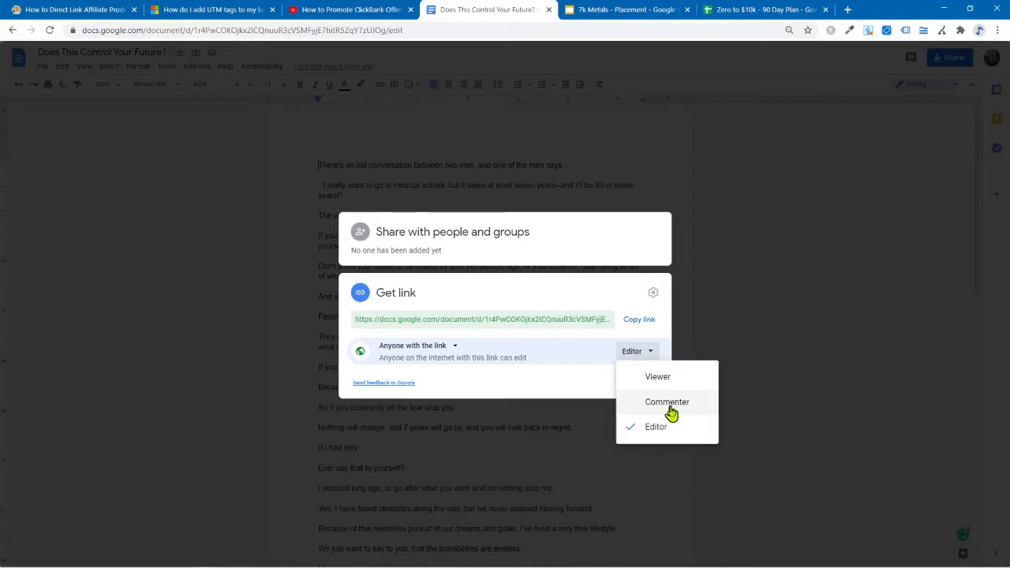
pyautogui.moveTo(670, 415)
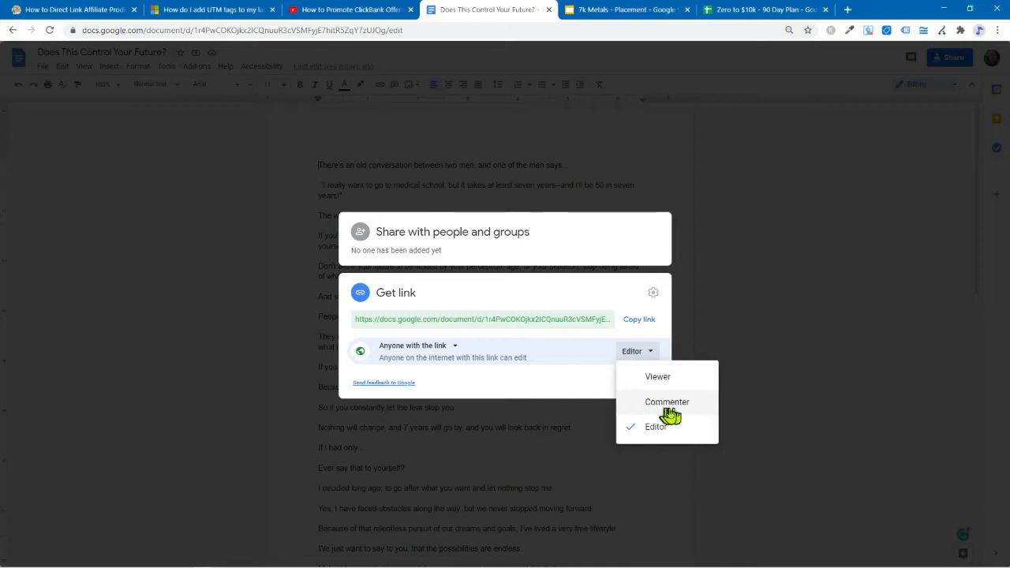
pyautogui.moveTo(671, 400)
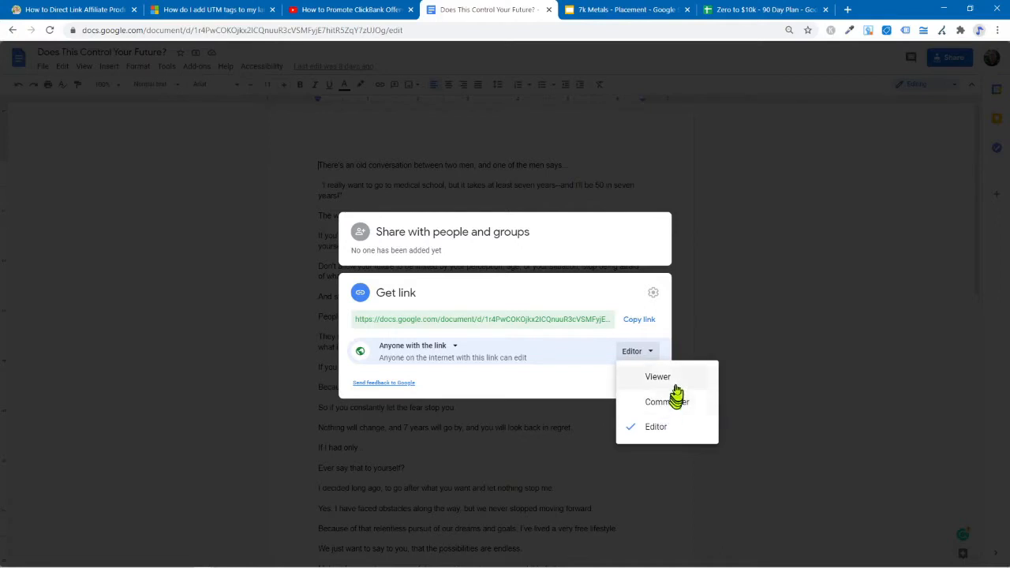
pyautogui.click(657, 376)
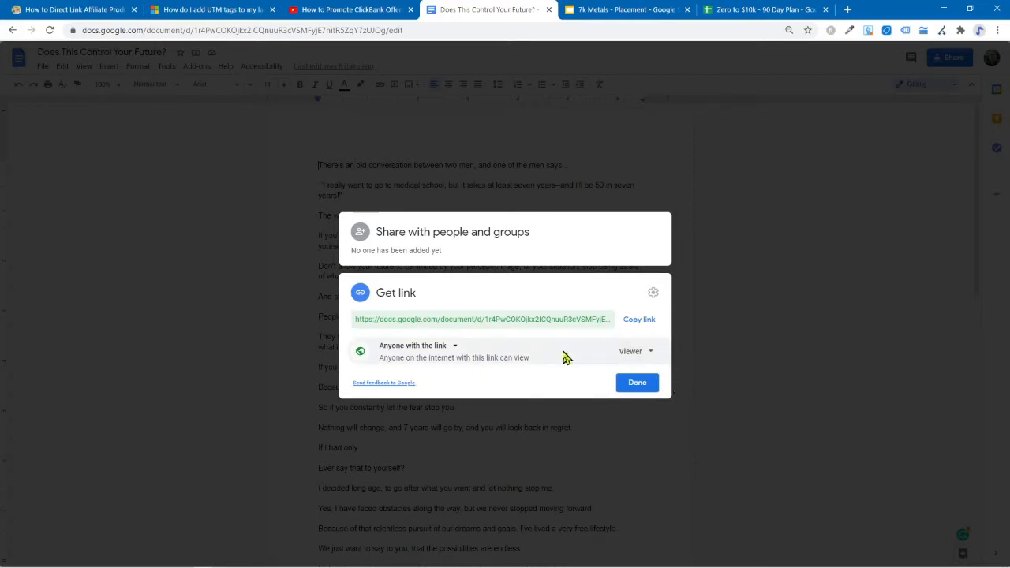
pyautogui.moveTo(630, 351)
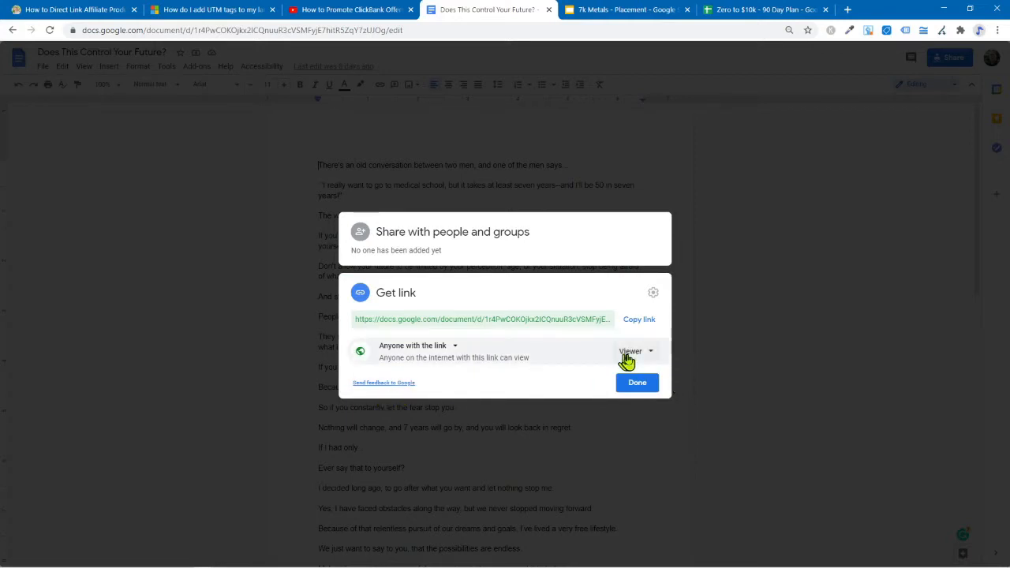
pyautogui.moveTo(611, 361)
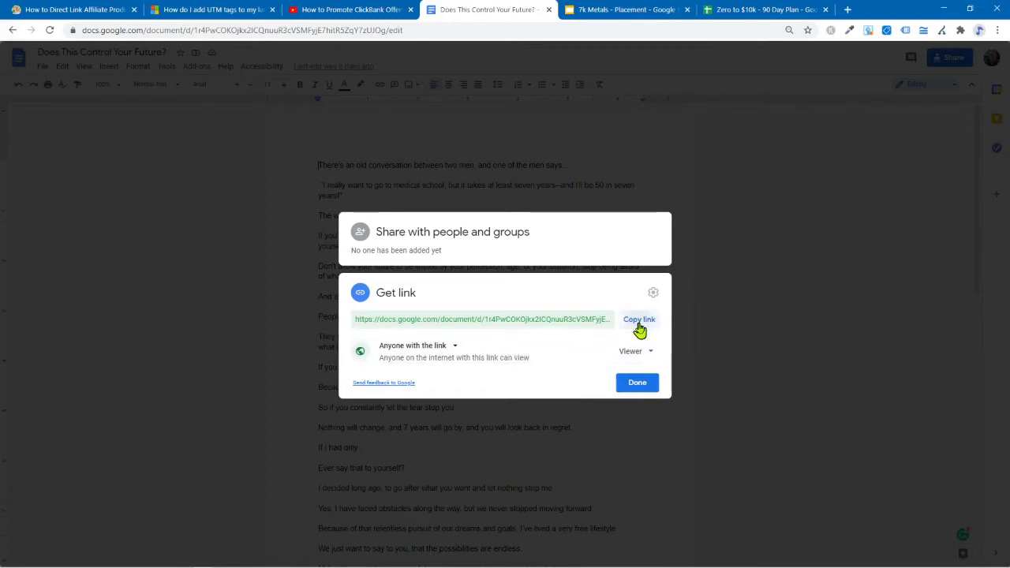
# - Copy the article's viewer link and close the share dialog with Done
pyautogui.click(638, 319)
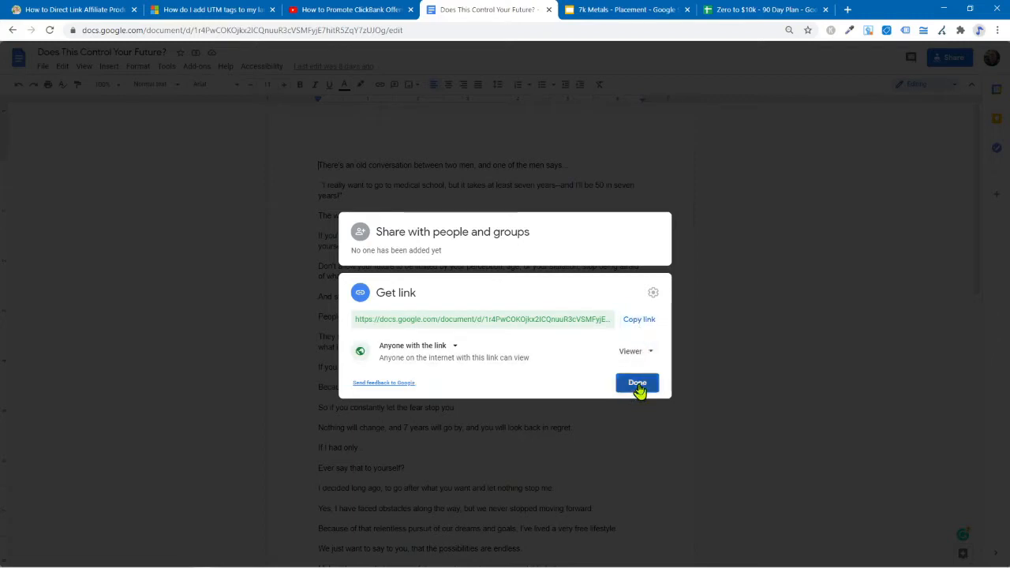
pyautogui.click(635, 383)
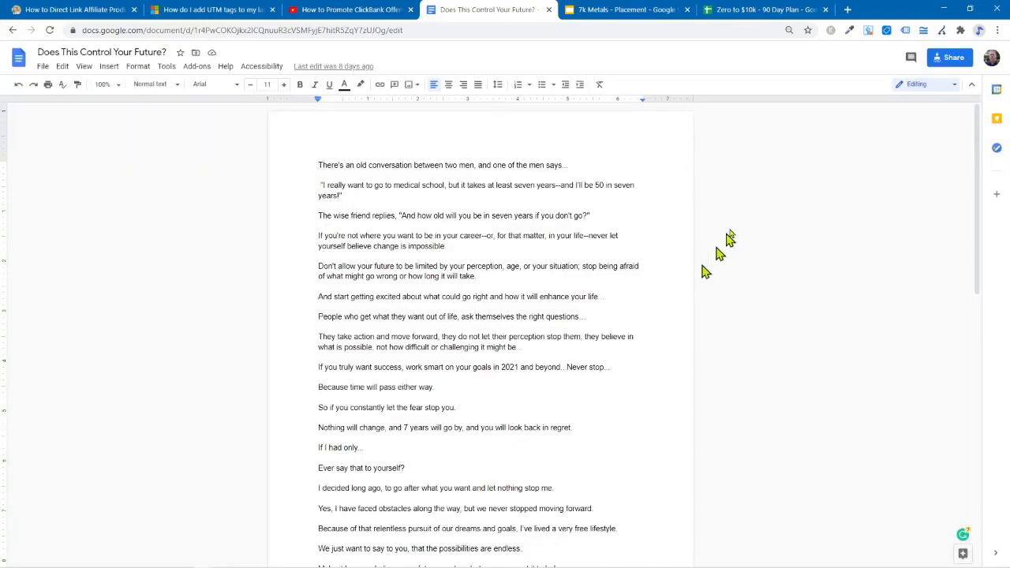
pyautogui.moveTo(804, 166)
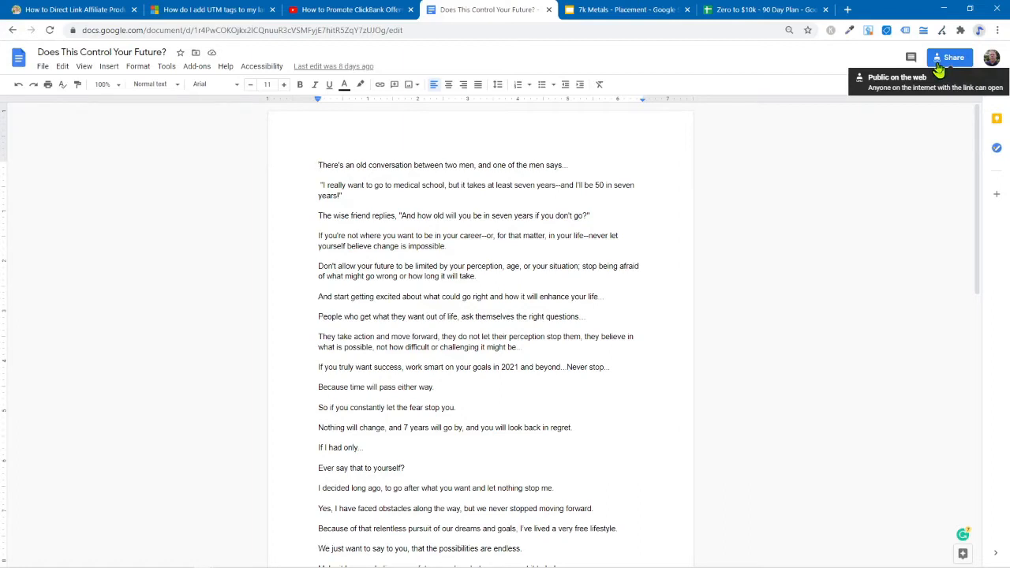
# - Load the copied docs.google.com link in an incognito window to confirm view-only access
pyautogui.click(997, 30)
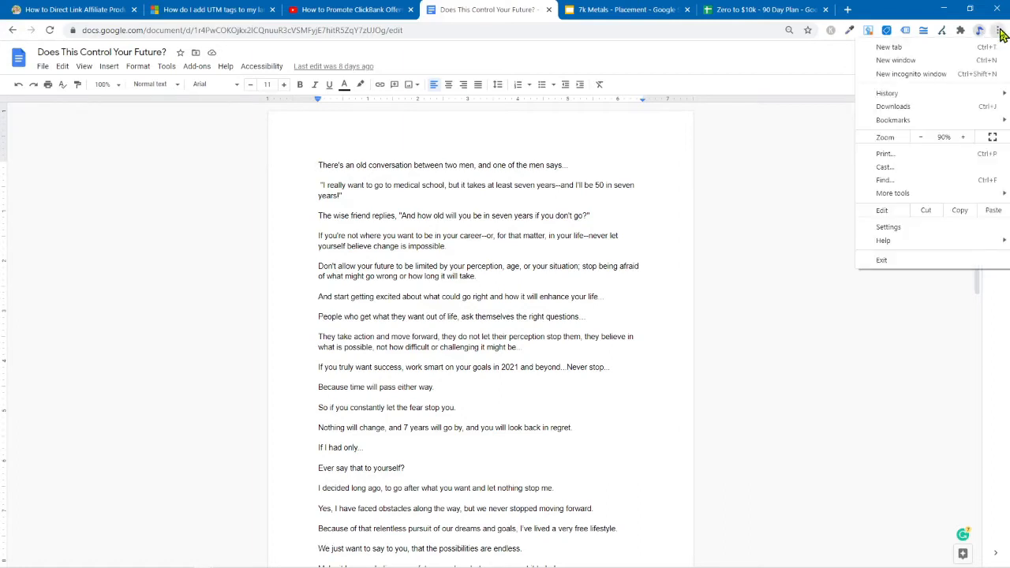
pyautogui.moveTo(911, 73)
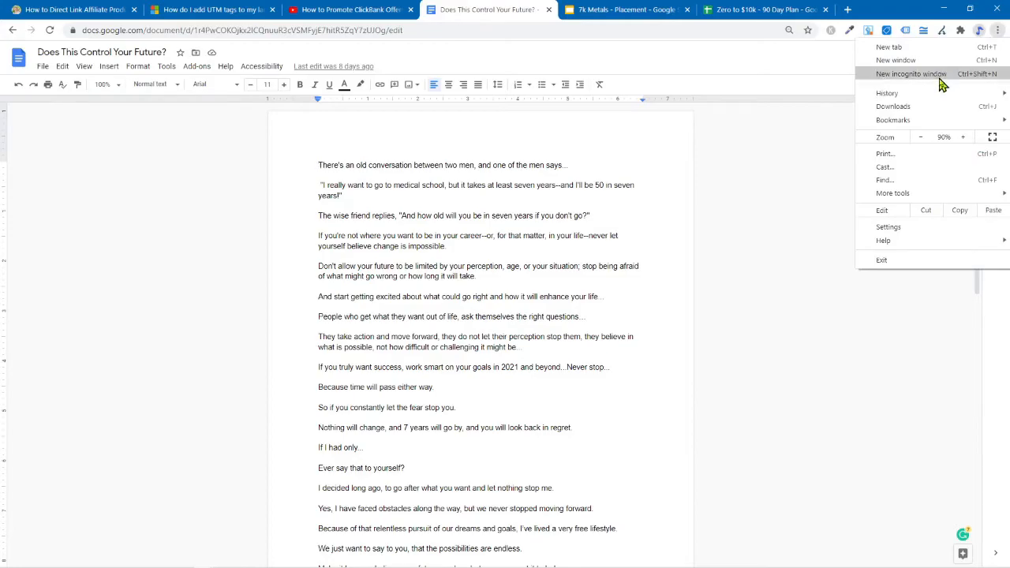
pyautogui.click(911, 73)
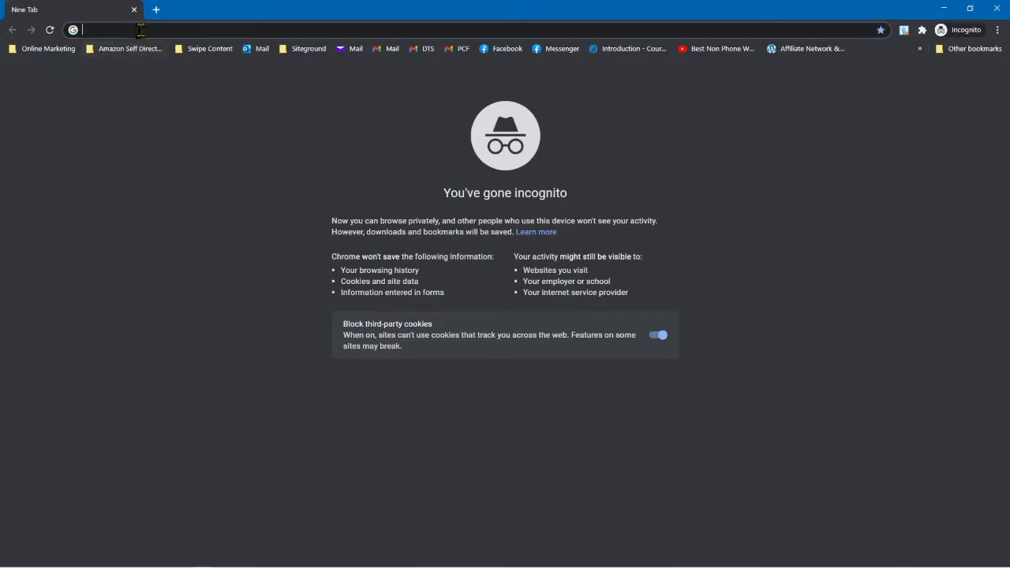
pyautogui.write('https://docs.google.com/document/d/1r4PwCOKOjkx2ICQnuuR3cVSMFyjE7hitR5ZqY7zUJOg/edit?usp=sharing')
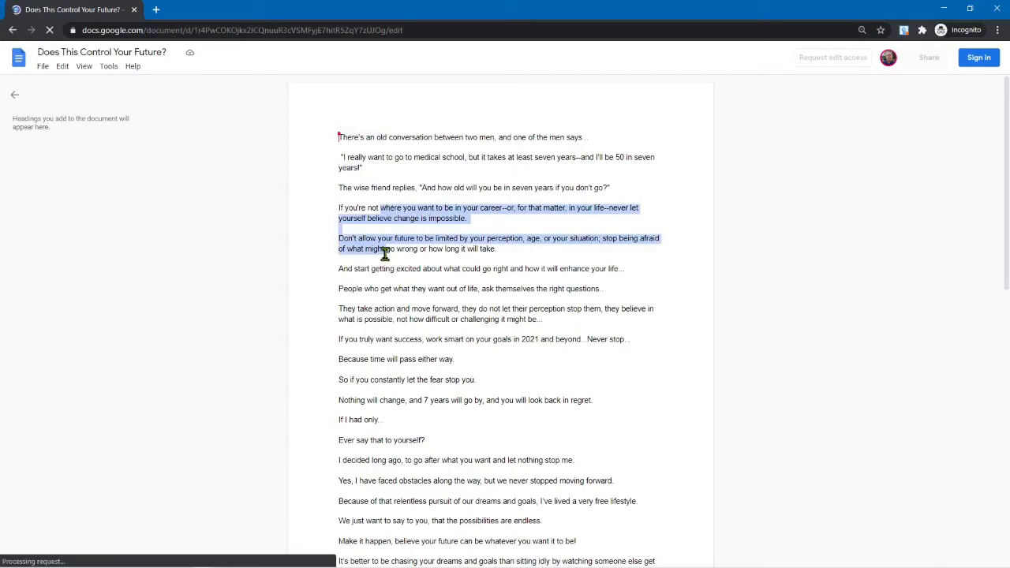
pyautogui.scroll(-3)
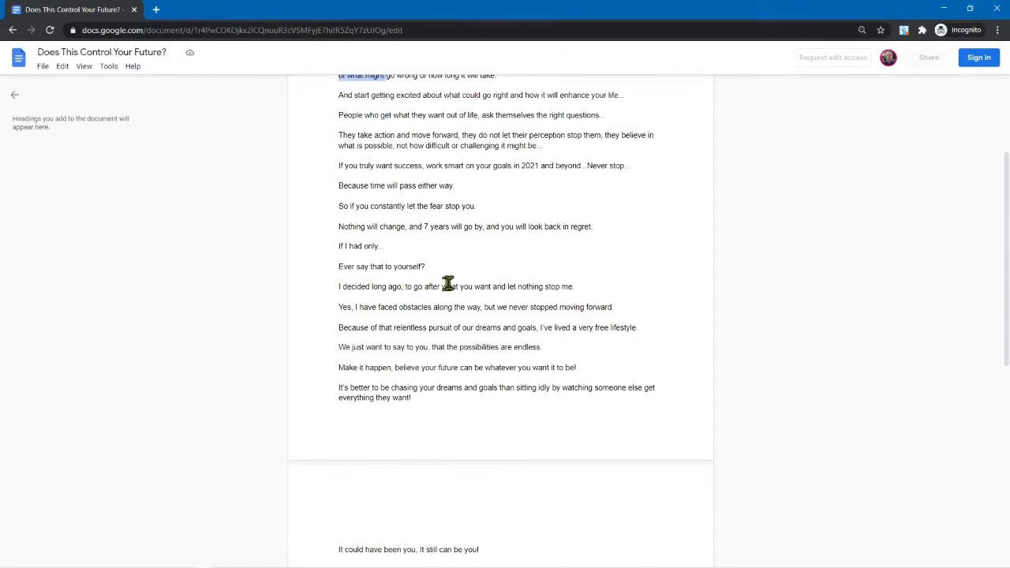
pyautogui.scroll(3)
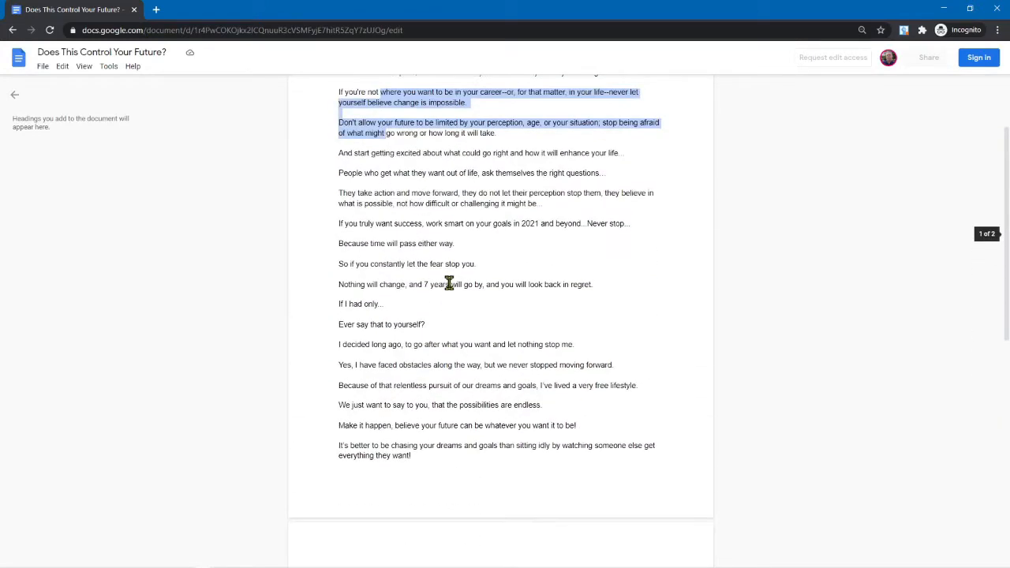
pyautogui.scroll(3)
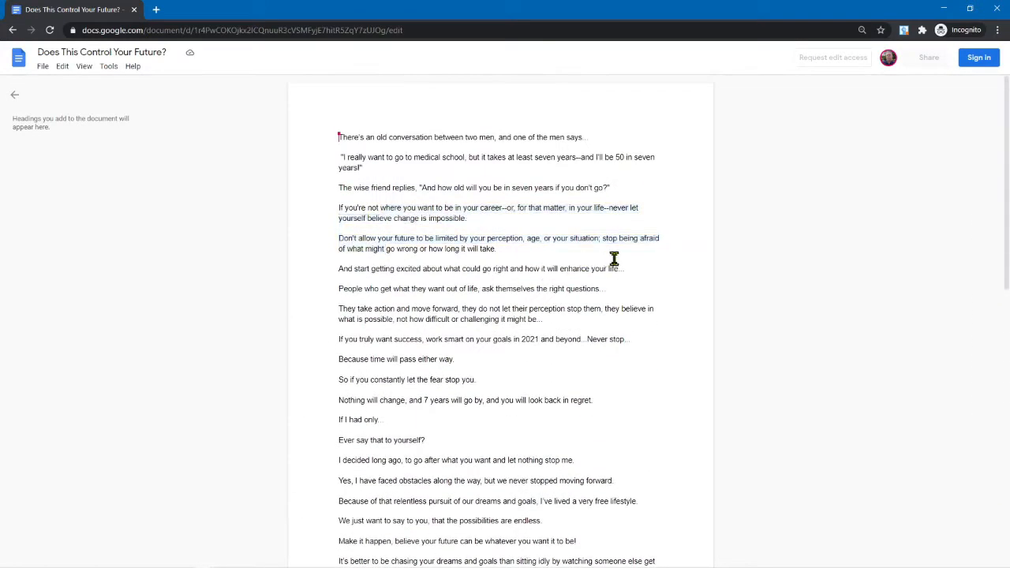
pyautogui.moveTo(616, 267)
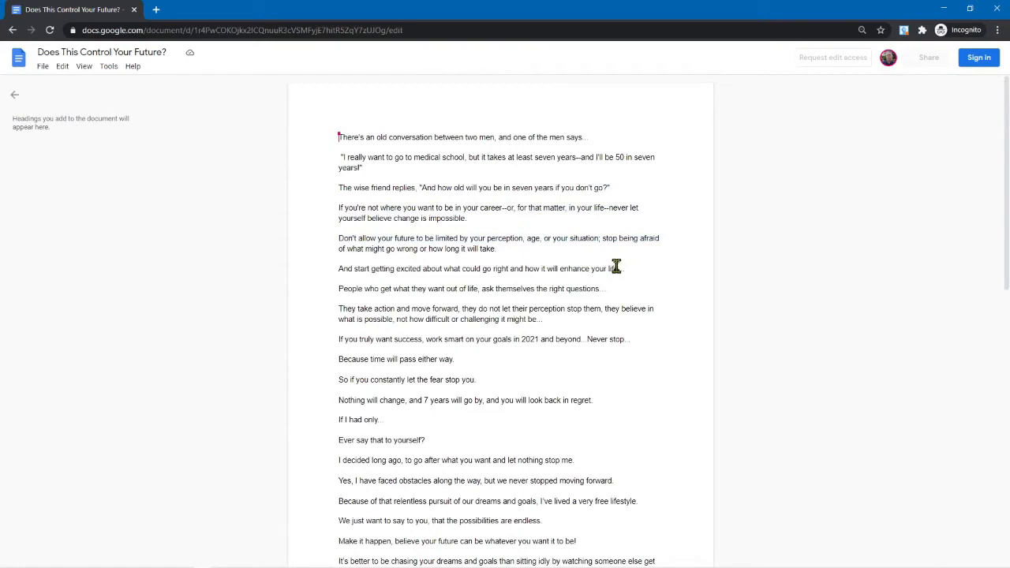
pyautogui.moveTo(653, 227)
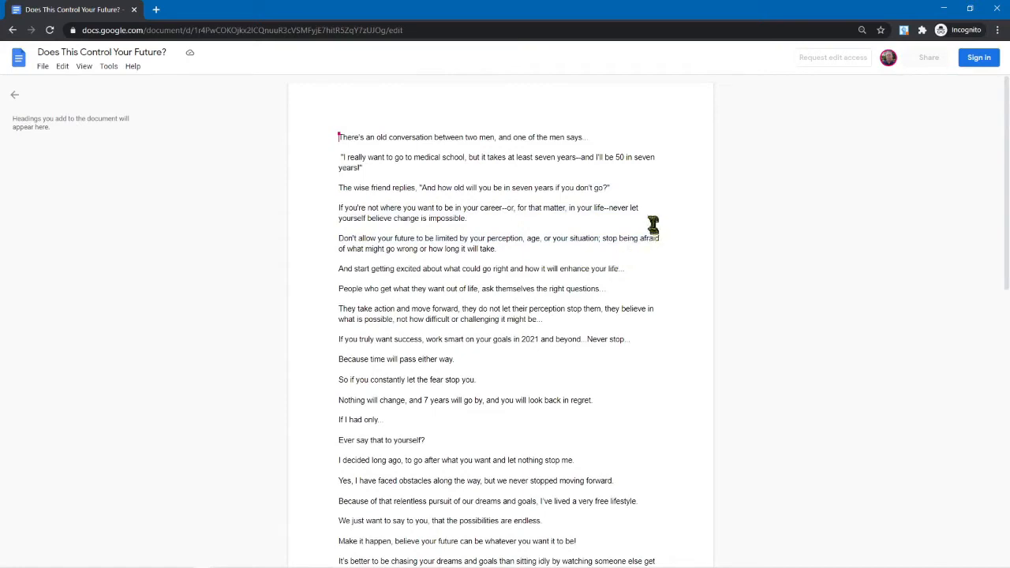
pyautogui.press('alt+tab')
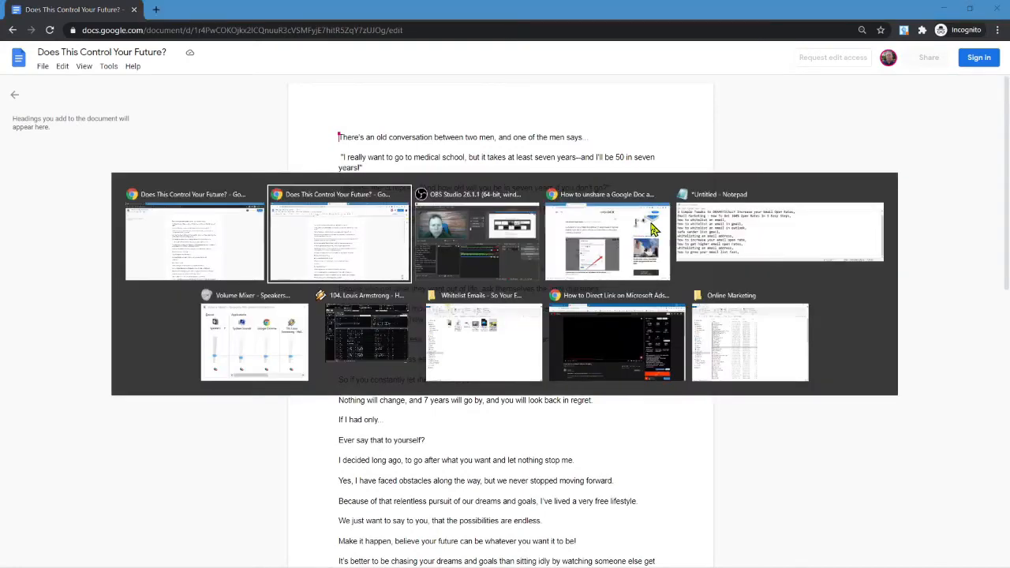
# - Pick the signed-in Chrome window holding the editable article from the switcher
pyautogui.click(337, 237)
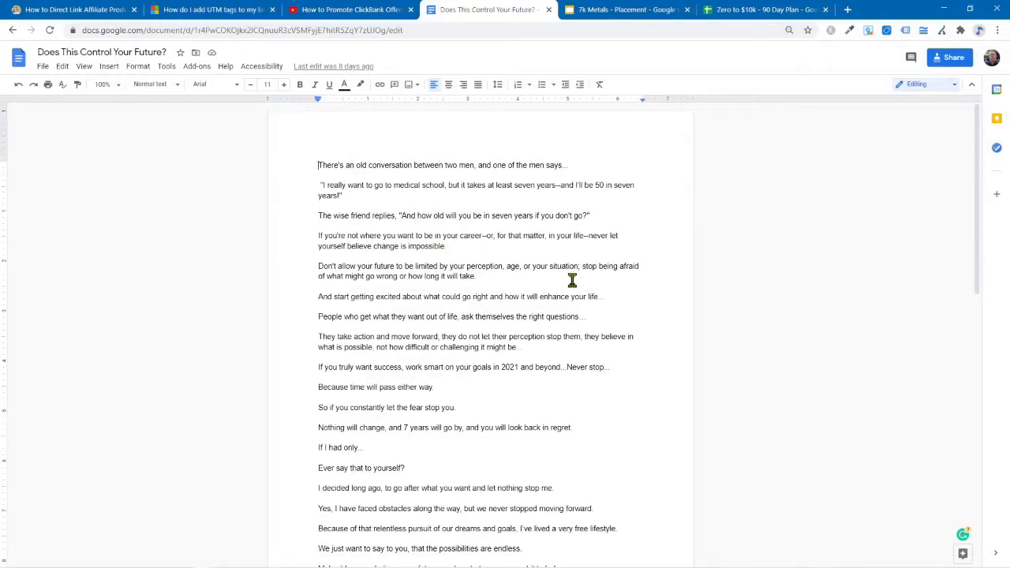
pyautogui.moveTo(950, 67)
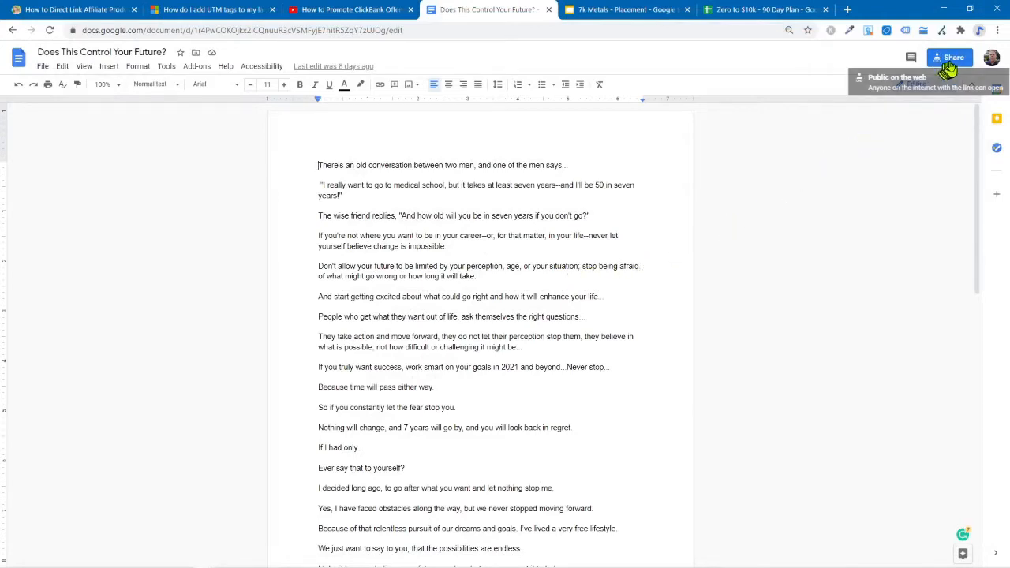
# - Set the article's general link access back to Restricted and close sharing
pyautogui.click(951, 57)
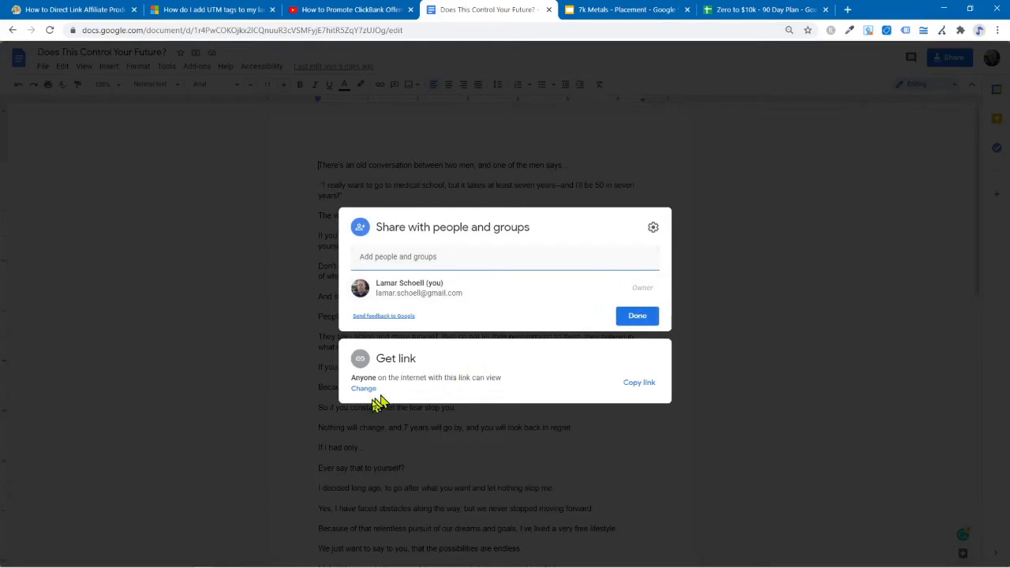
pyautogui.click(363, 389)
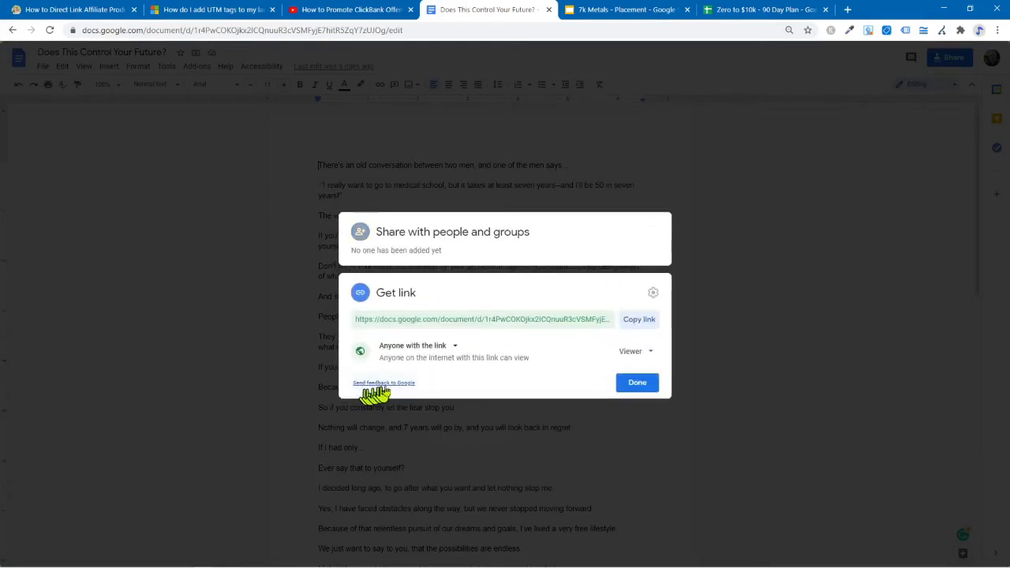
pyautogui.moveTo(380, 364)
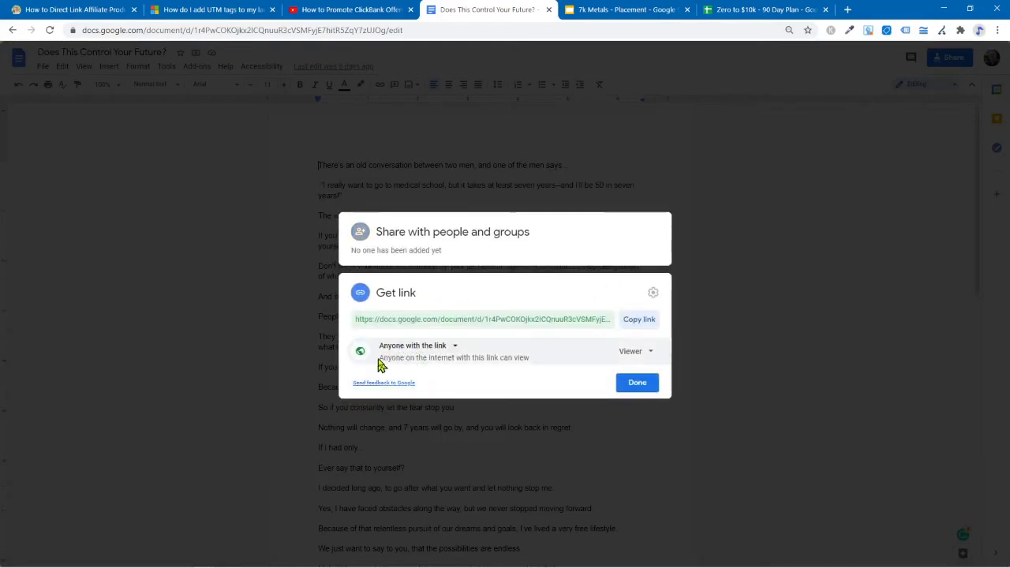
pyautogui.moveTo(462, 359)
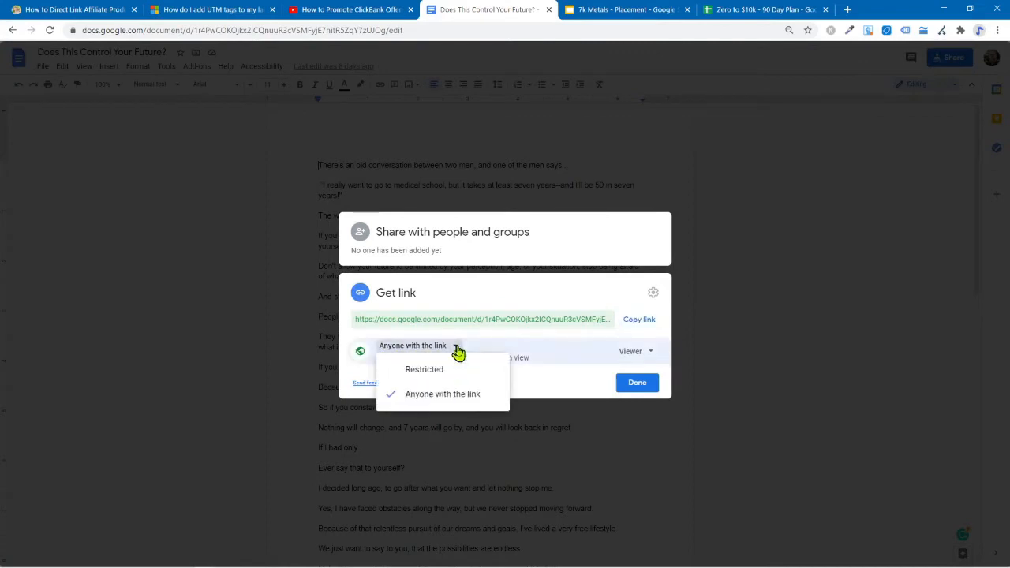
pyautogui.click(424, 369)
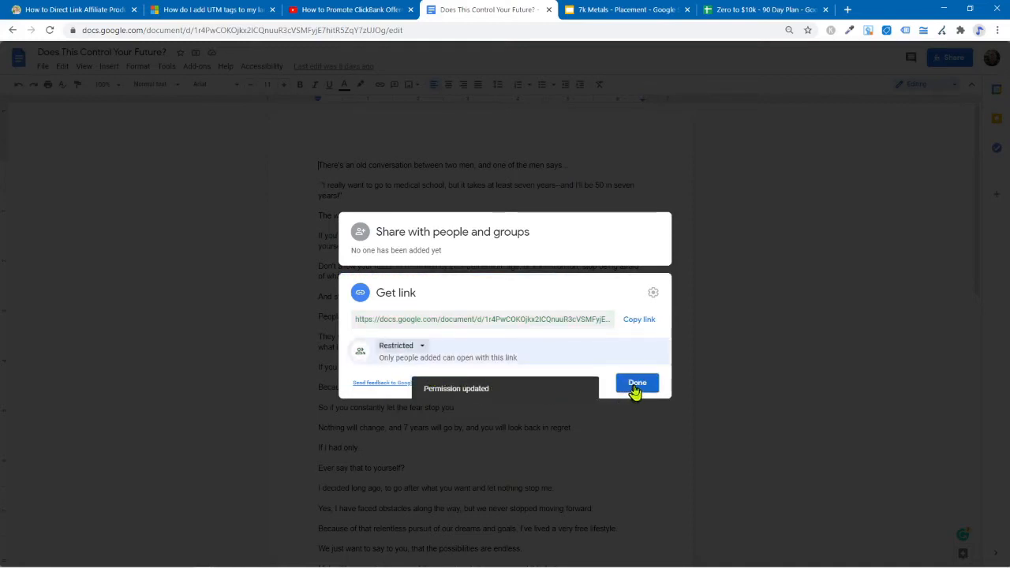
pyautogui.click(635, 383)
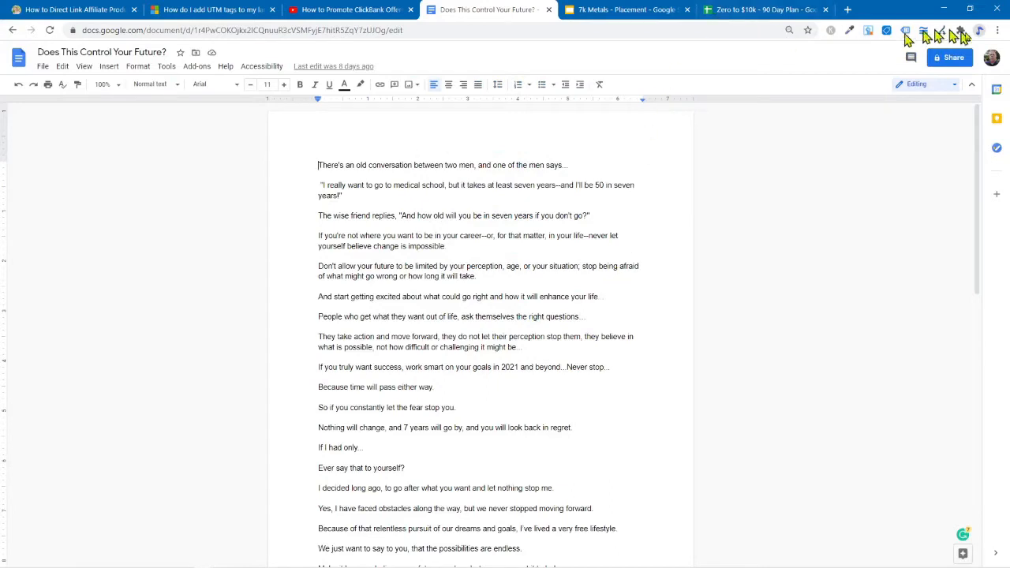
pyautogui.click(997, 30)
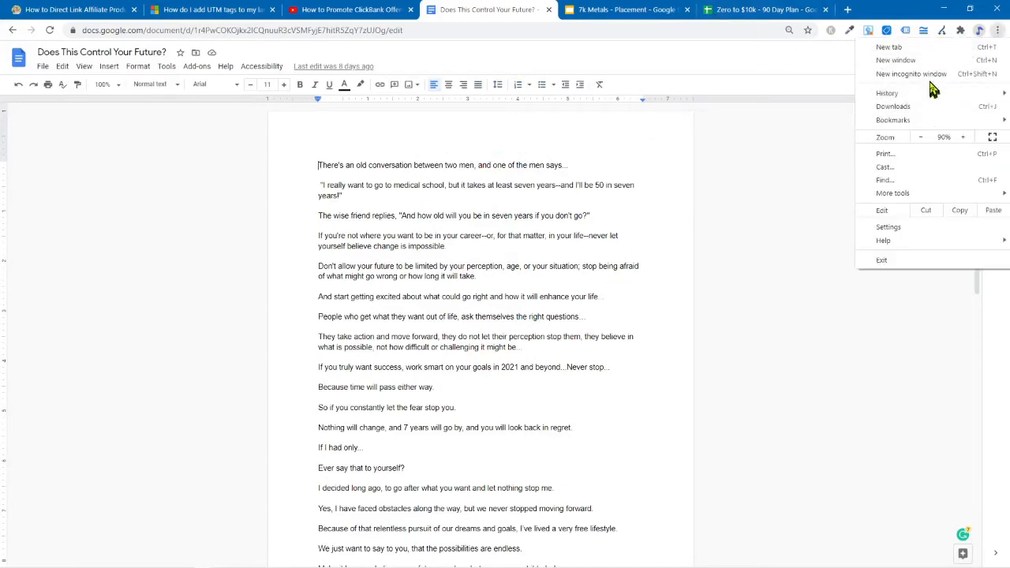
pyautogui.click(911, 73)
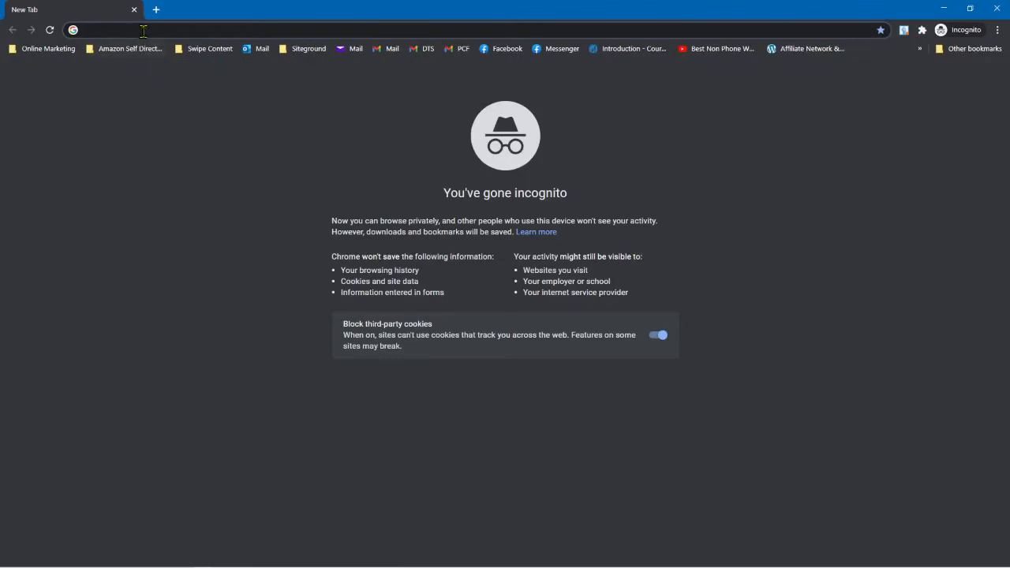
pyautogui.write('https://docs.google.com/document/d/1r4PwCOKOjkx2ICQnuuR3cVSMFyjE7hitR5ZqY7zUJOg/edit?usp=sharing')
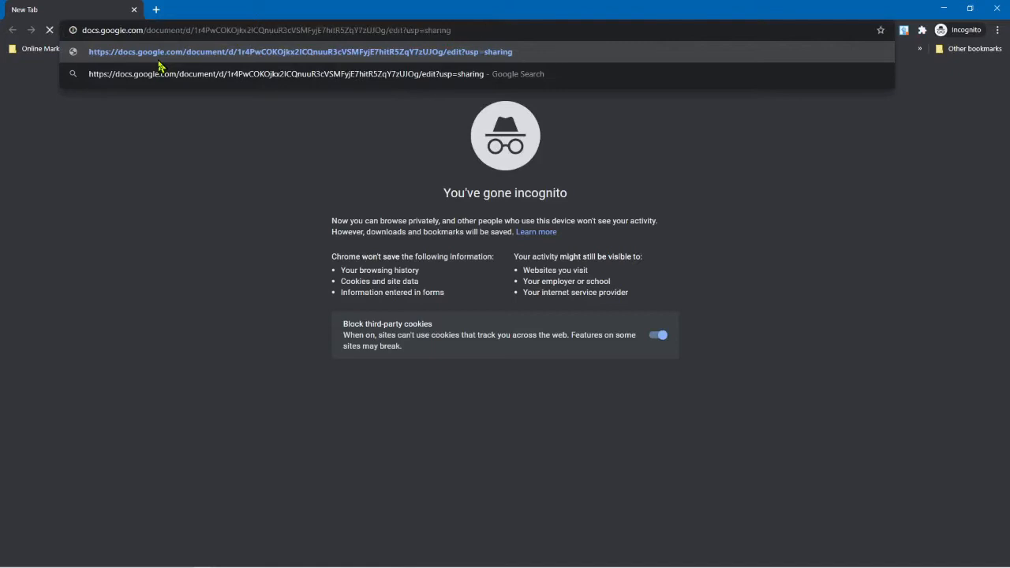
pyautogui.click(298, 51)
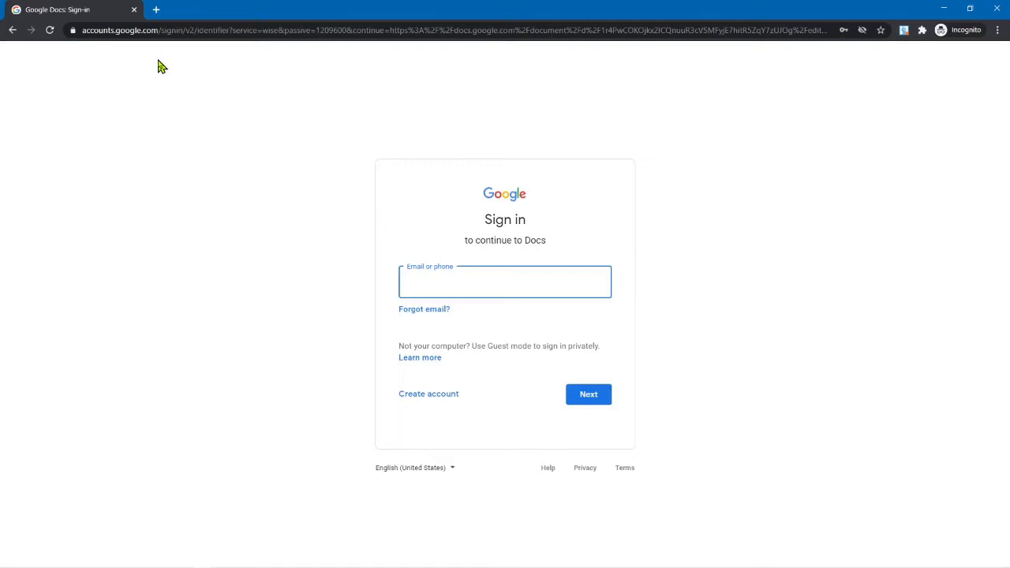
pyautogui.moveTo(944, 8)
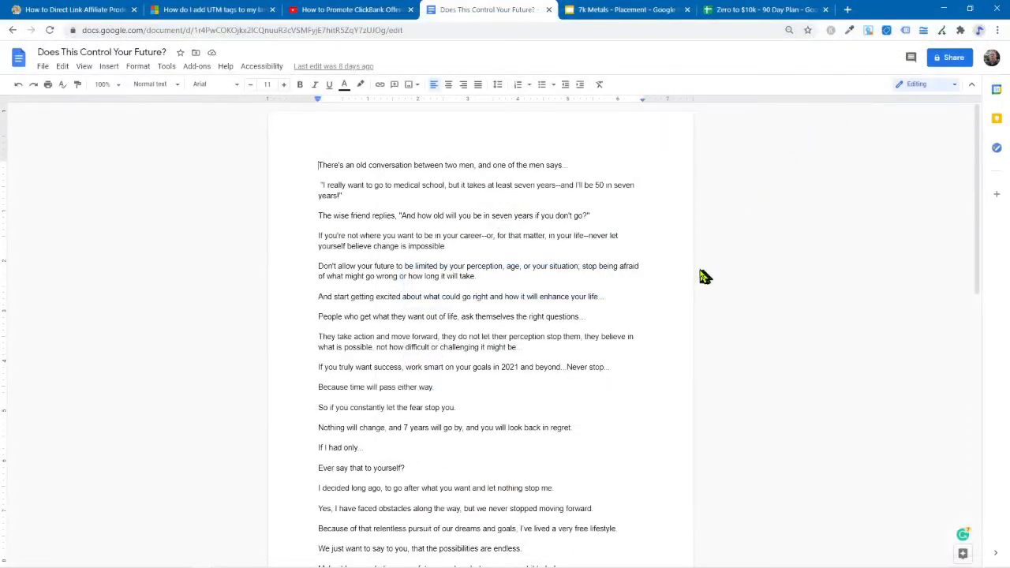
pyautogui.moveTo(685, 265)
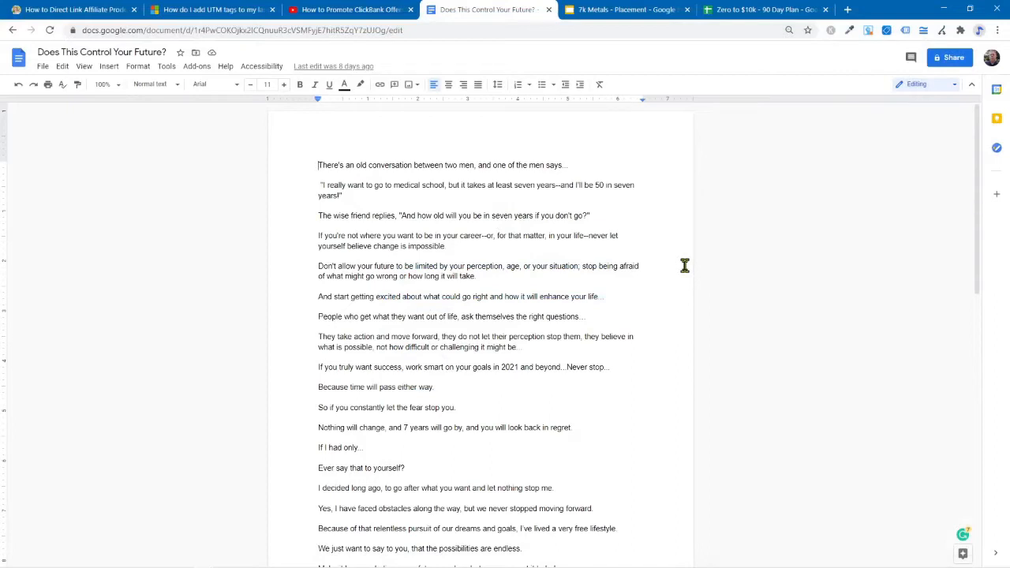
# - Switch to the 7k Metals - Placement deck and view the Copper Rank and title slides
pyautogui.click(623, 10)
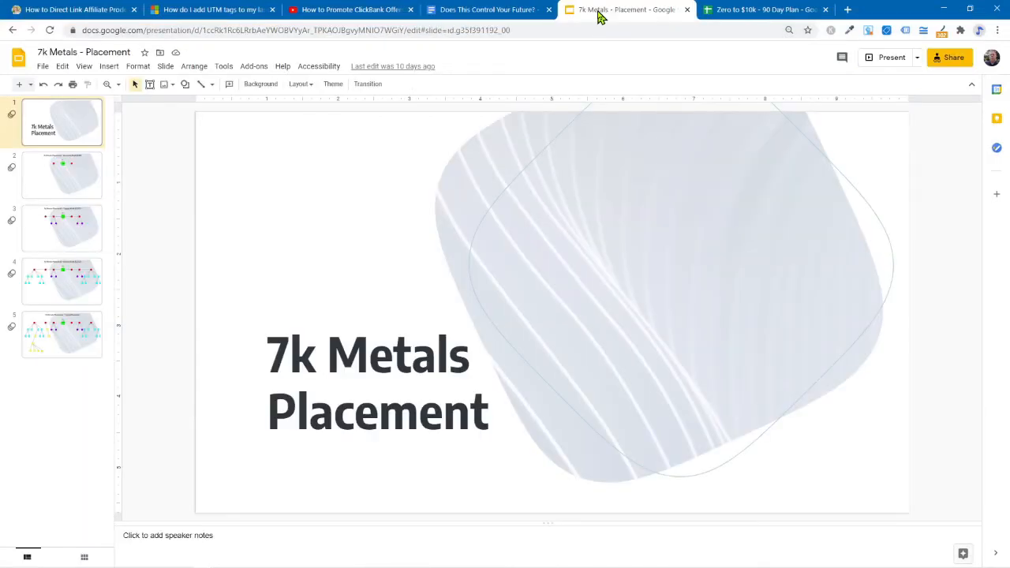
pyautogui.moveTo(554, 228)
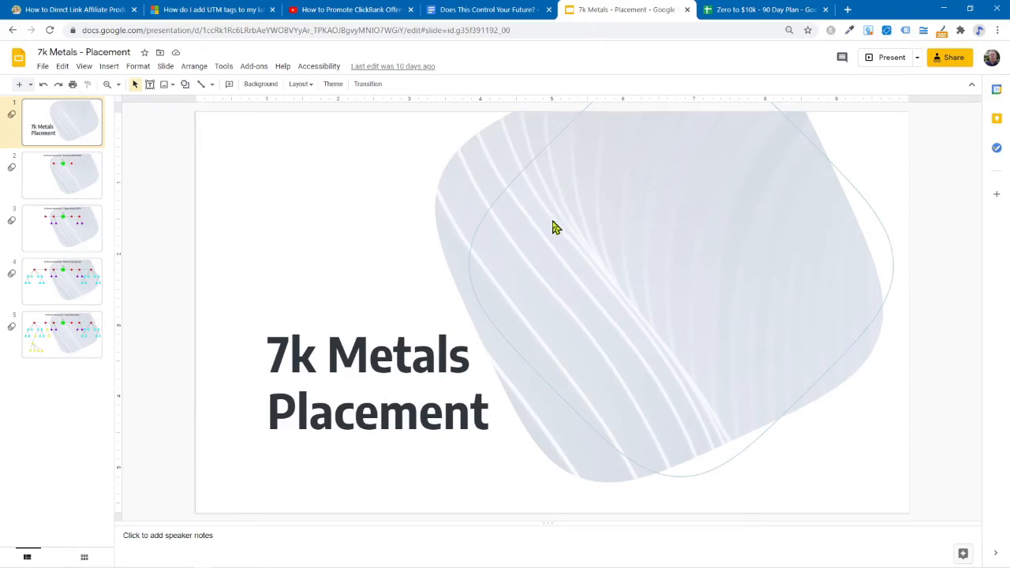
pyautogui.click(61, 228)
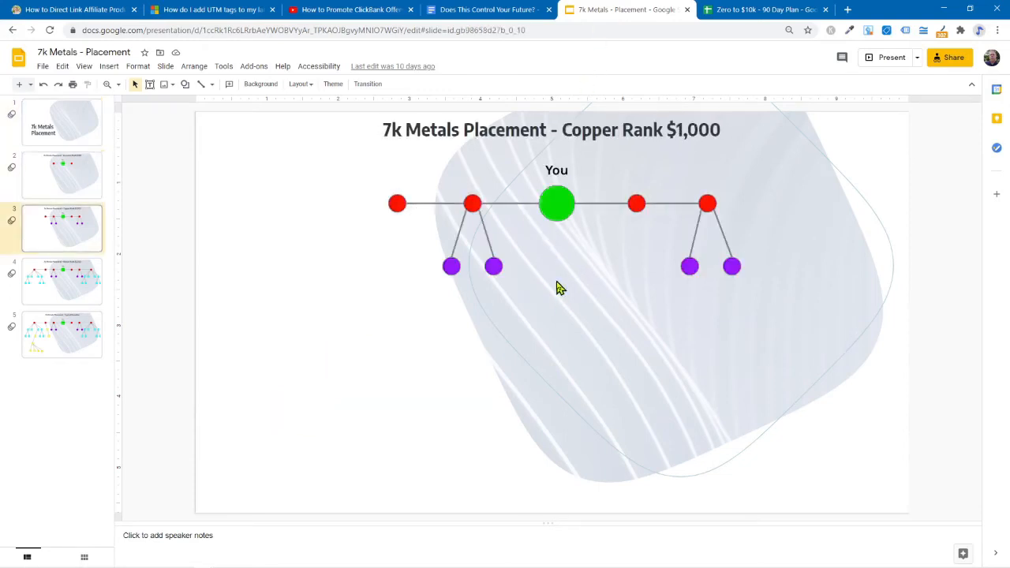
pyautogui.click(62, 122)
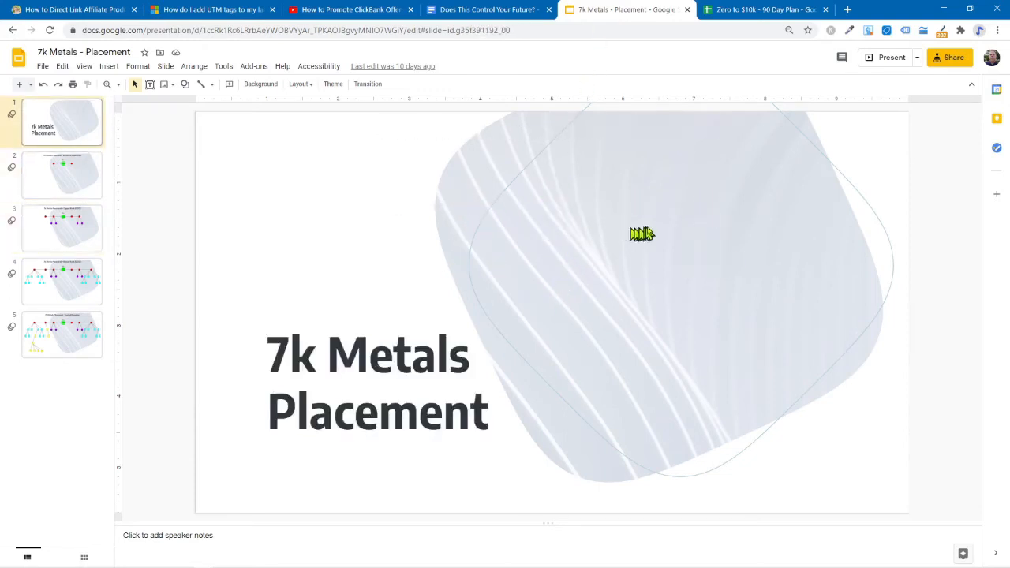
pyautogui.moveTo(953, 101)
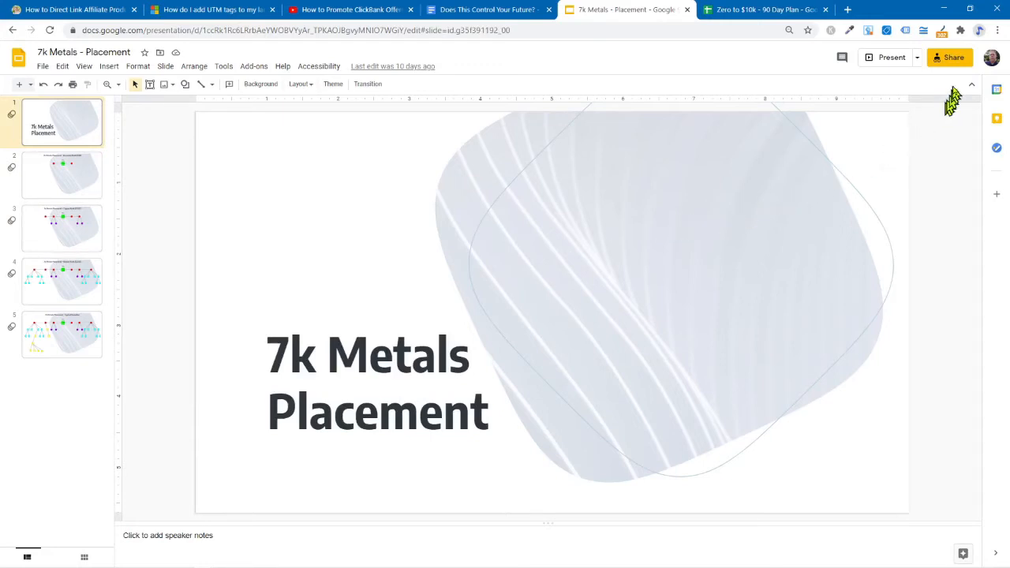
pyautogui.moveTo(946, 98)
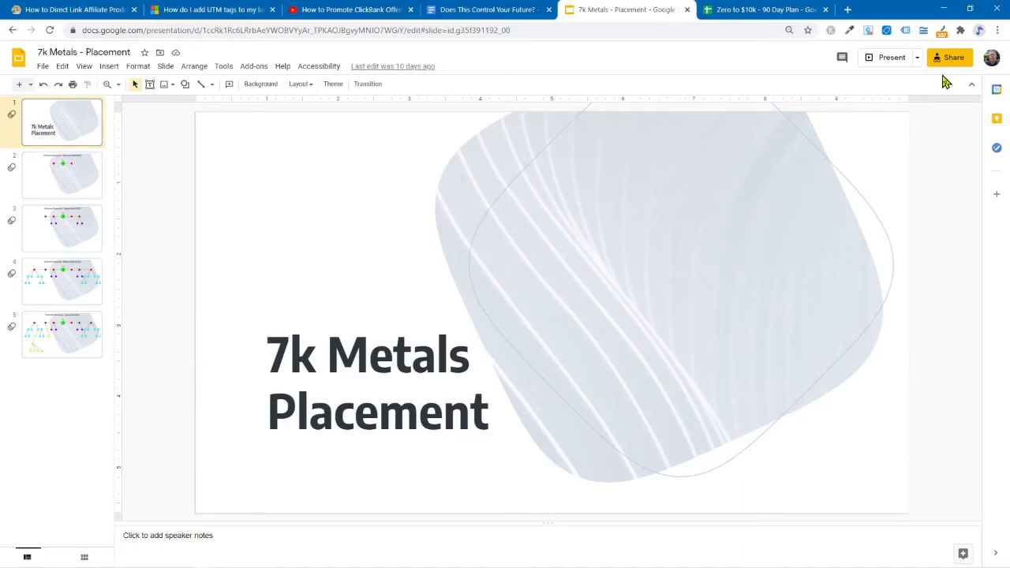
pyautogui.moveTo(953, 57)
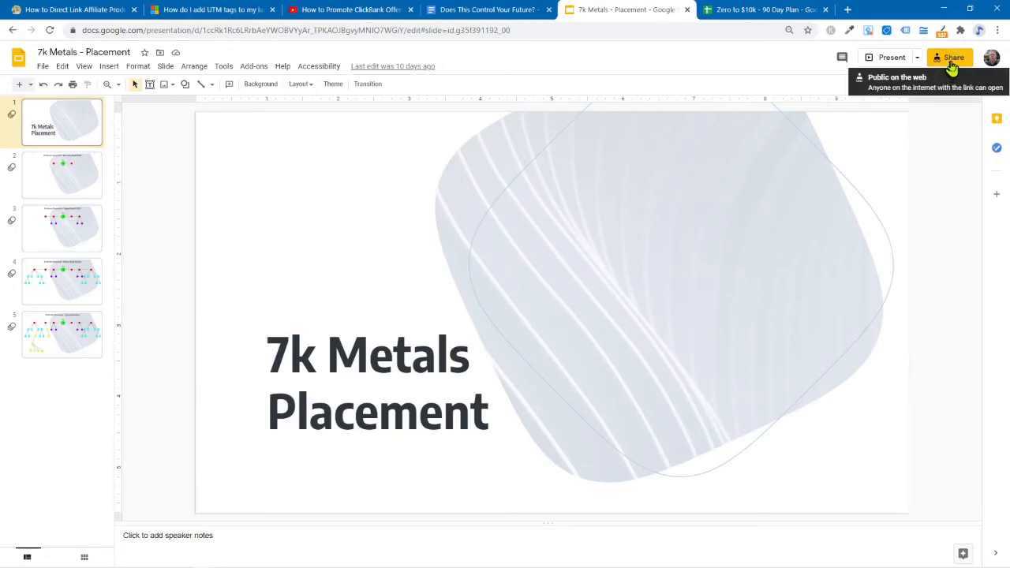
pyautogui.click(950, 57)
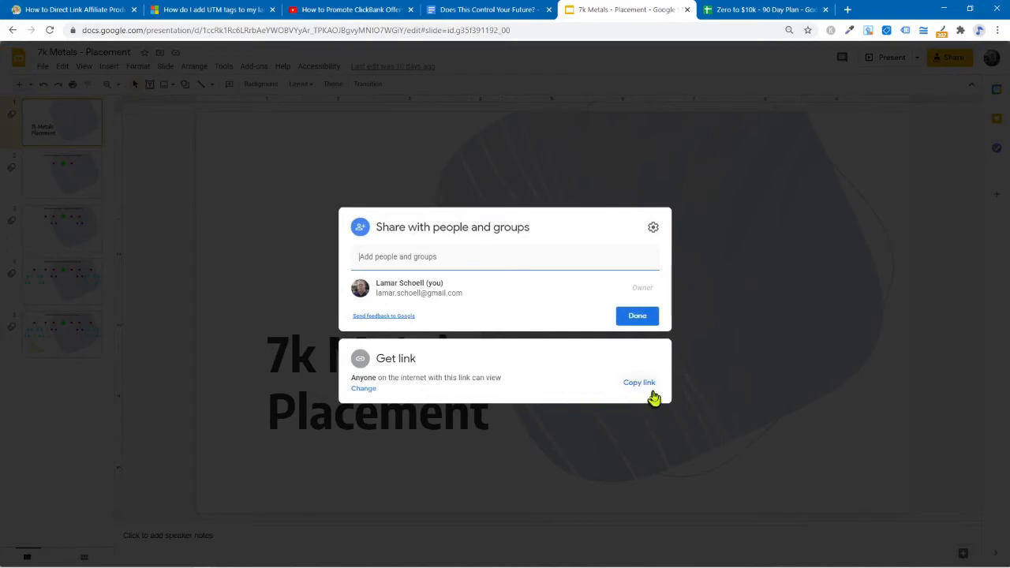
pyautogui.click(639, 382)
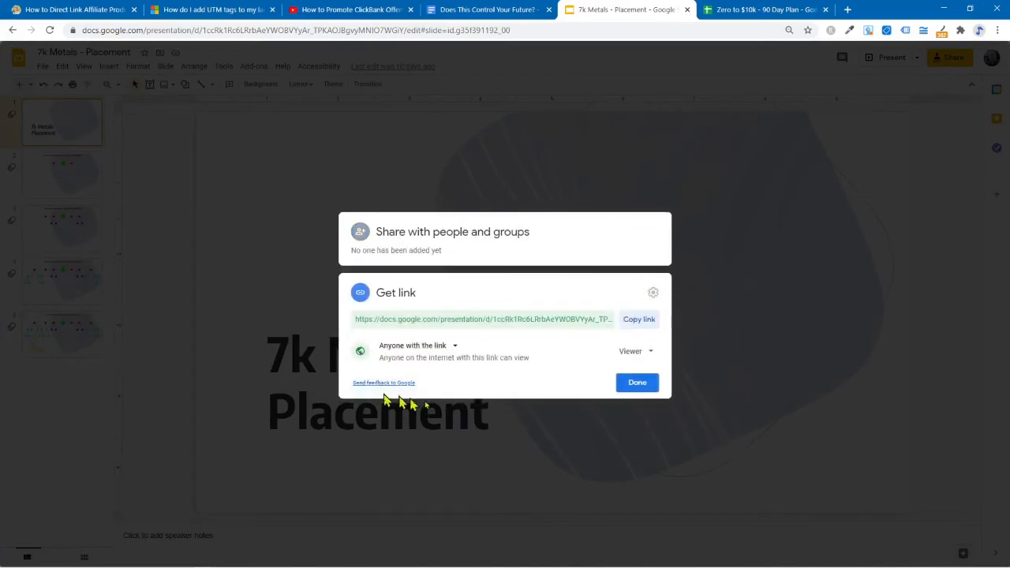
pyautogui.click(635, 350)
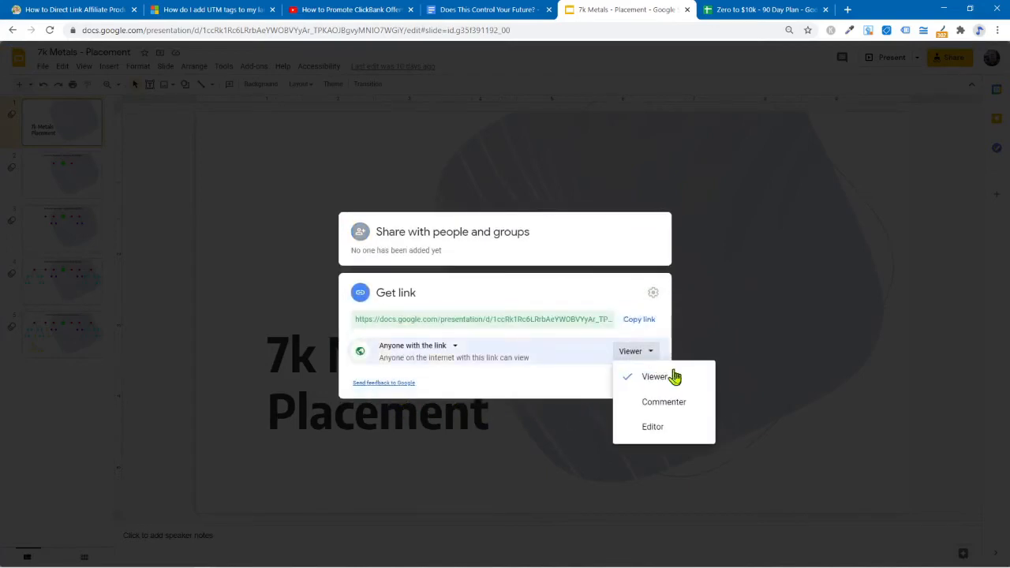
pyautogui.moveTo(536, 390)
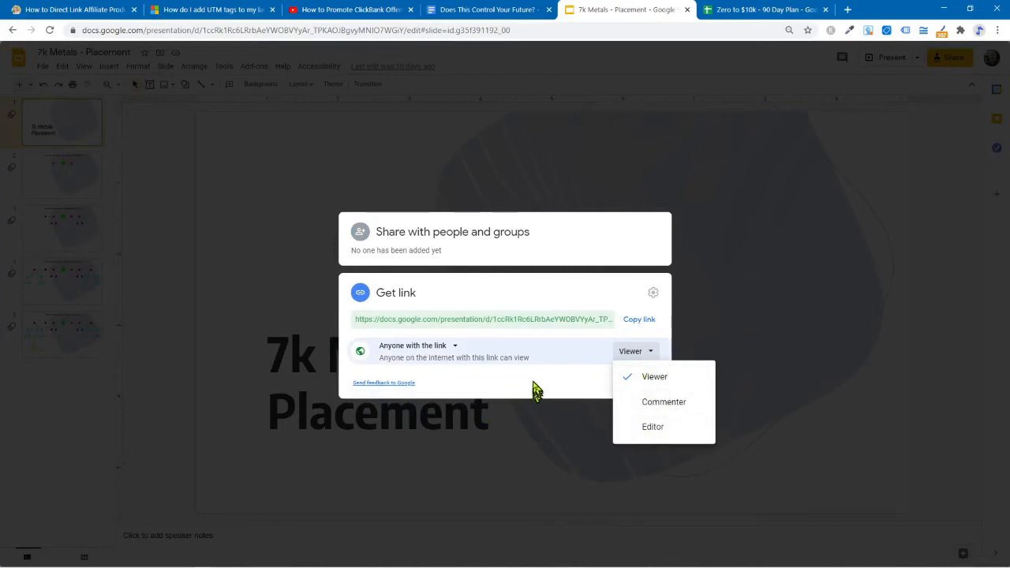
pyautogui.moveTo(548, 387)
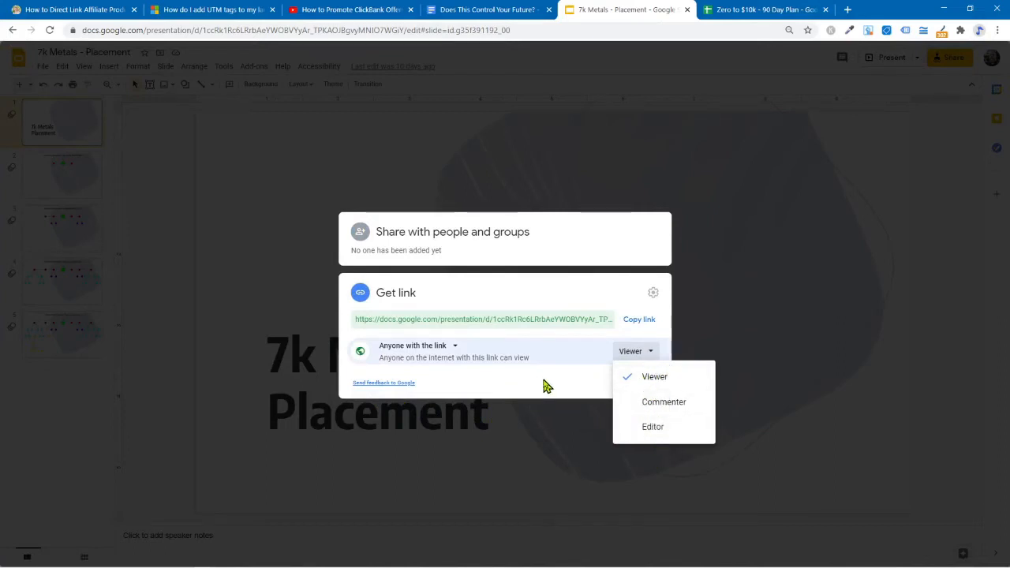
pyautogui.click(654, 376)
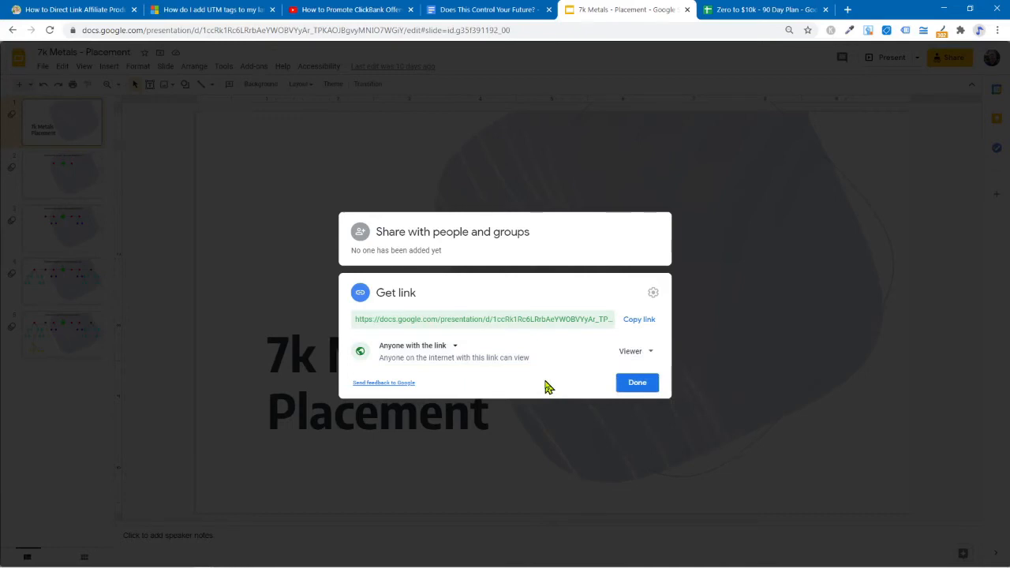
pyautogui.moveTo(700, 372)
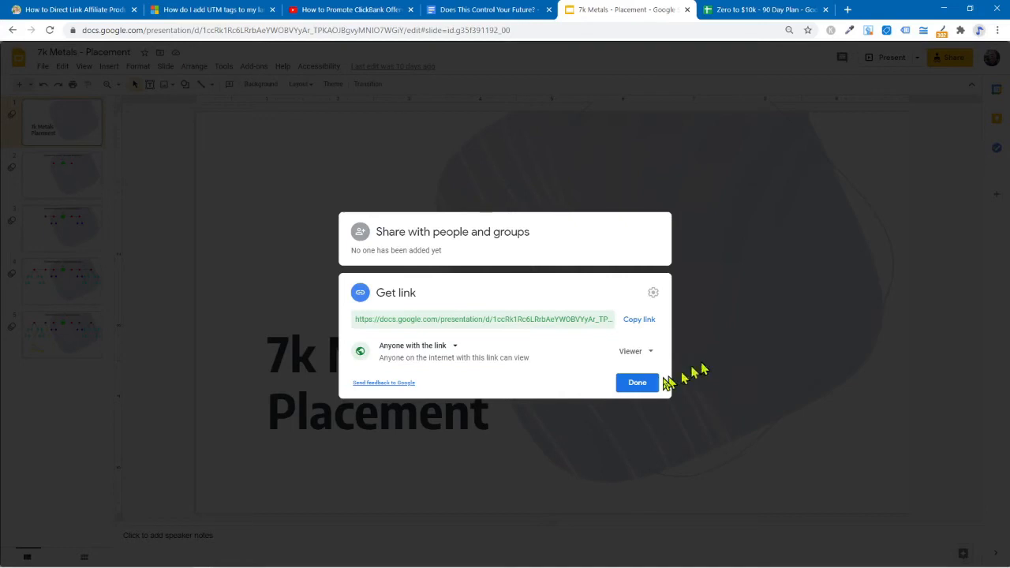
pyautogui.click(636, 382)
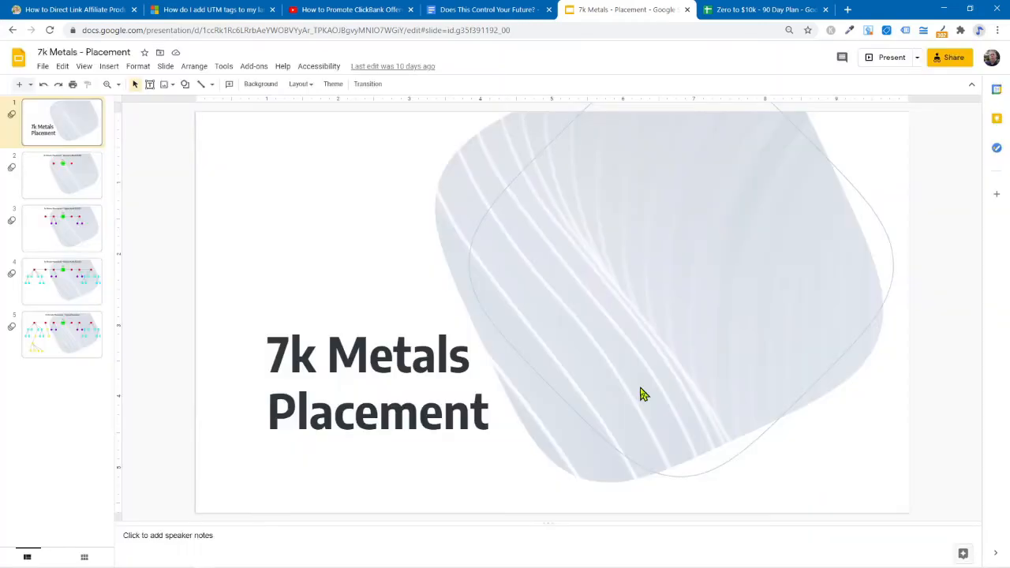
pyautogui.moveTo(942, 69)
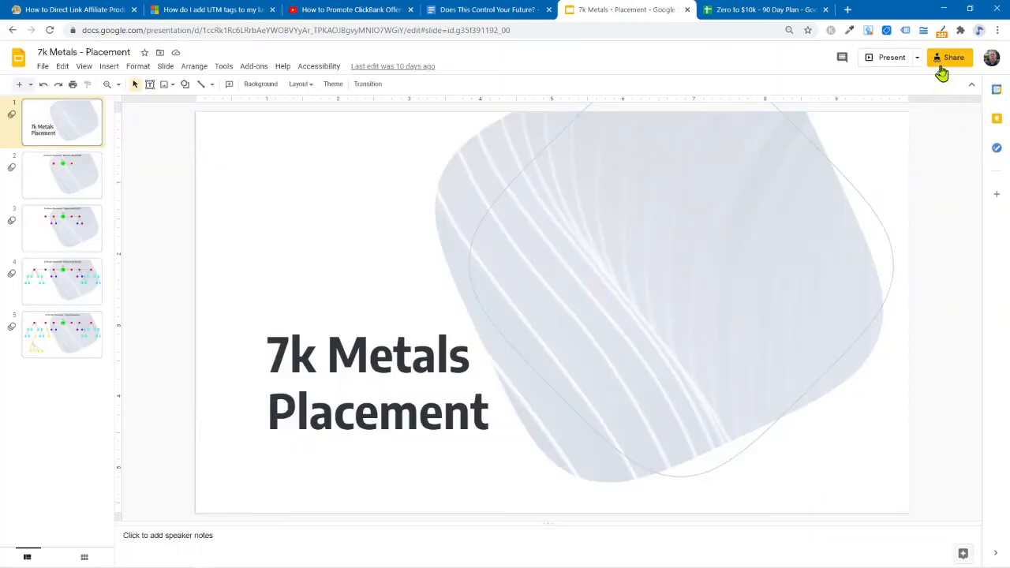
pyautogui.moveTo(954, 56)
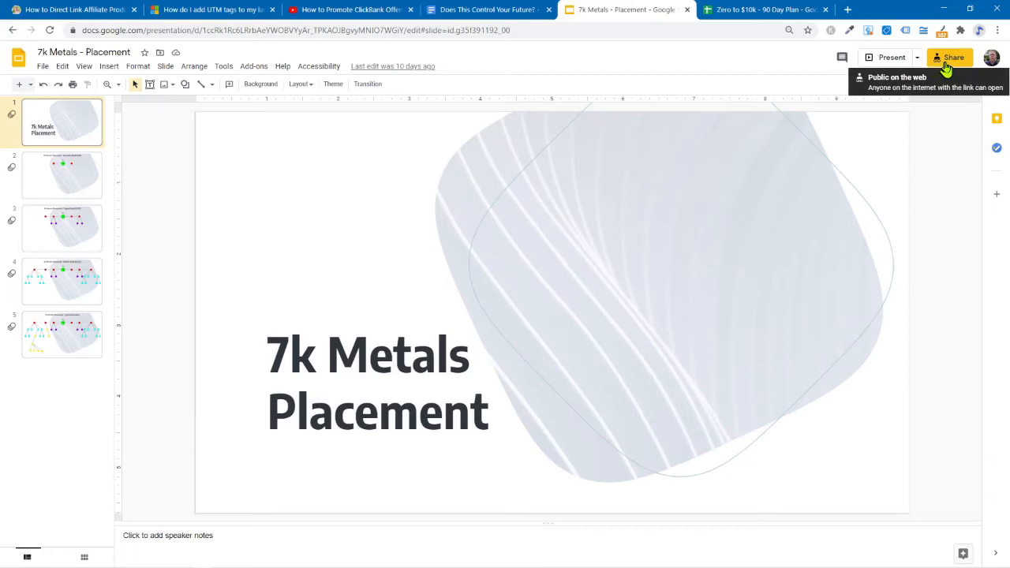
# - Change the 7k Metals deck's general access to Restricted and close sharing
pyautogui.click(950, 57)
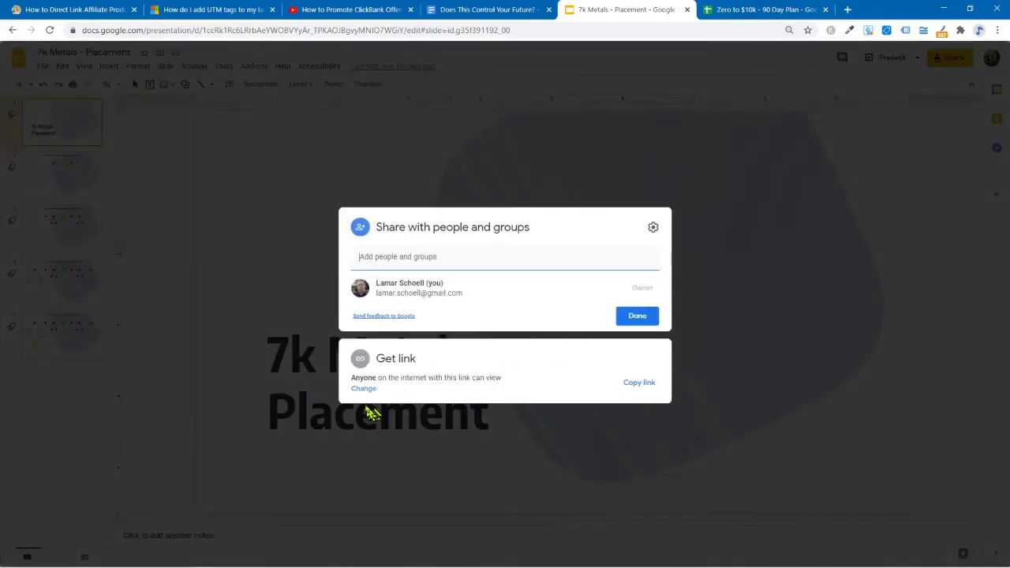
pyautogui.click(364, 388)
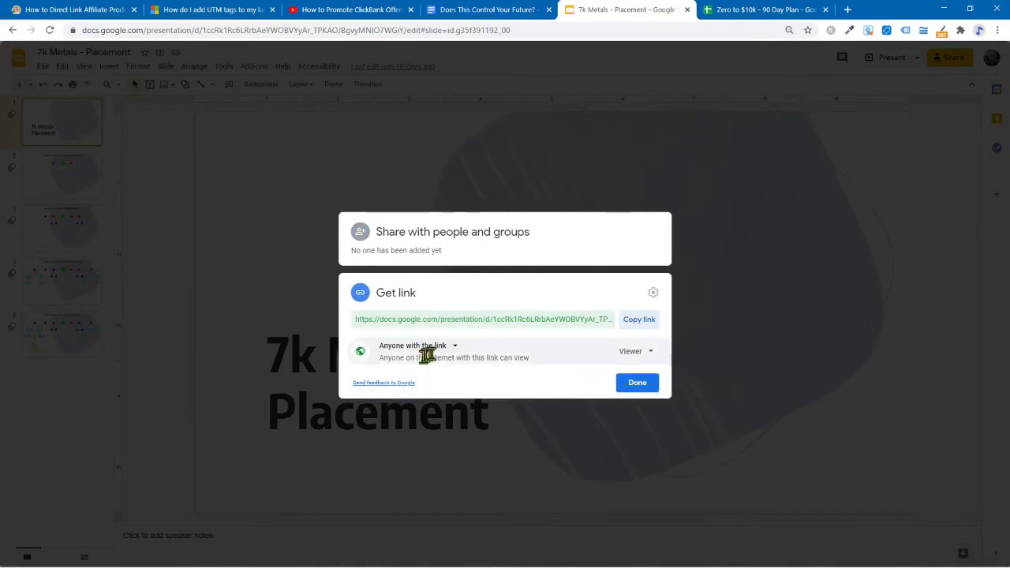
pyautogui.click(418, 345)
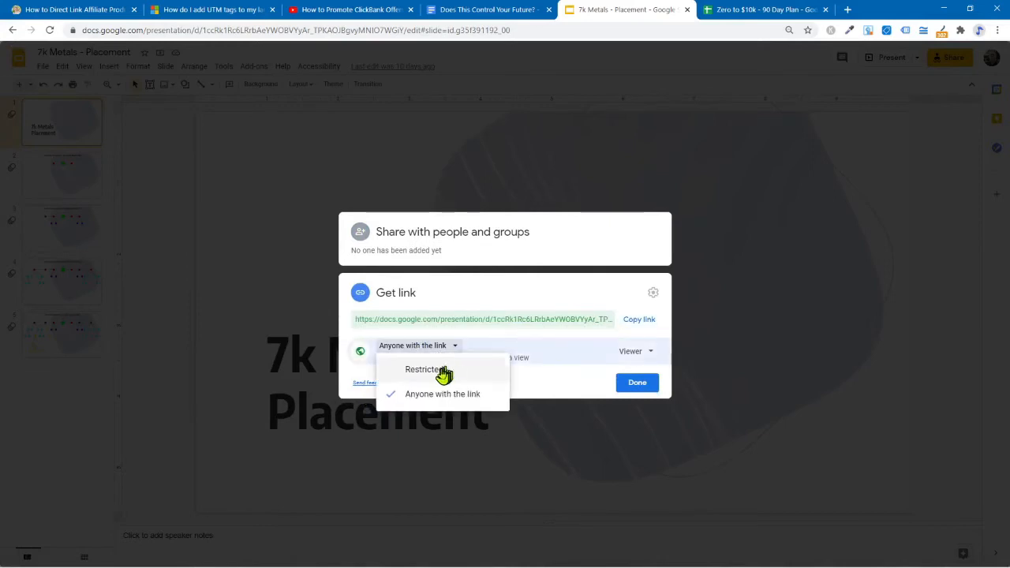
pyautogui.click(426, 369)
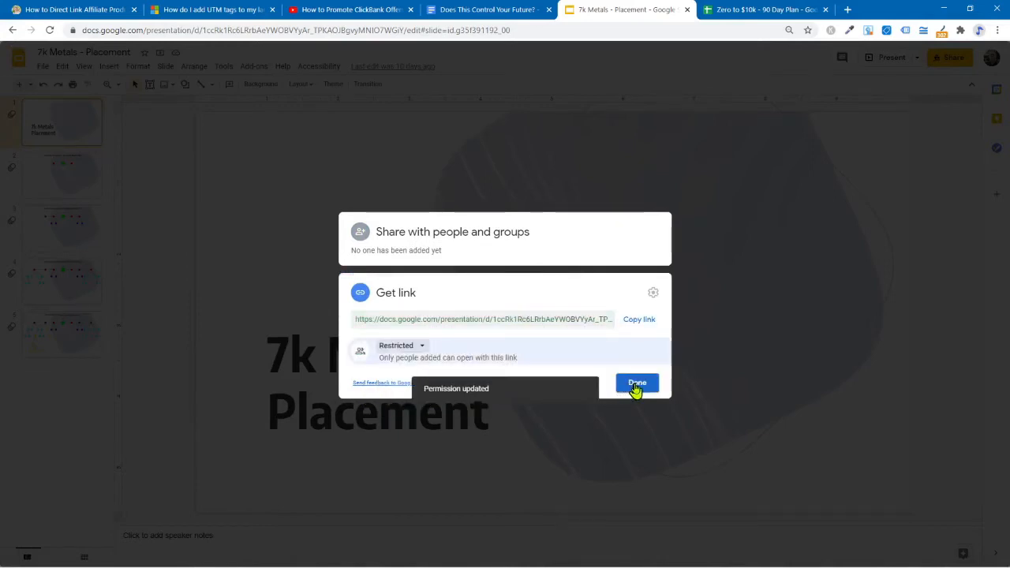
pyautogui.click(636, 382)
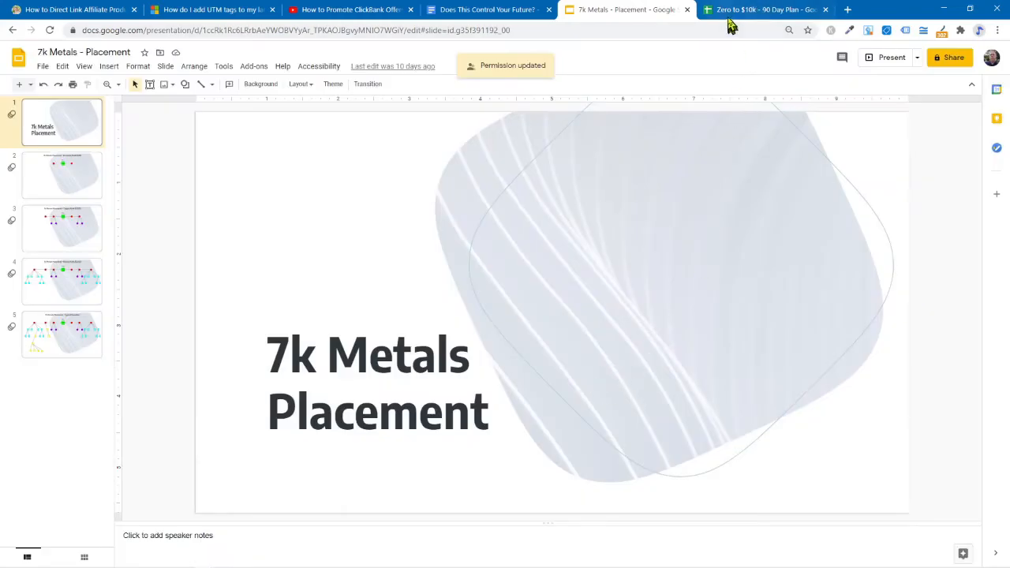
# - Switch to the 'Zero to $10k - 90 Day Plan' spreadsheet tab
pyautogui.click(761, 9)
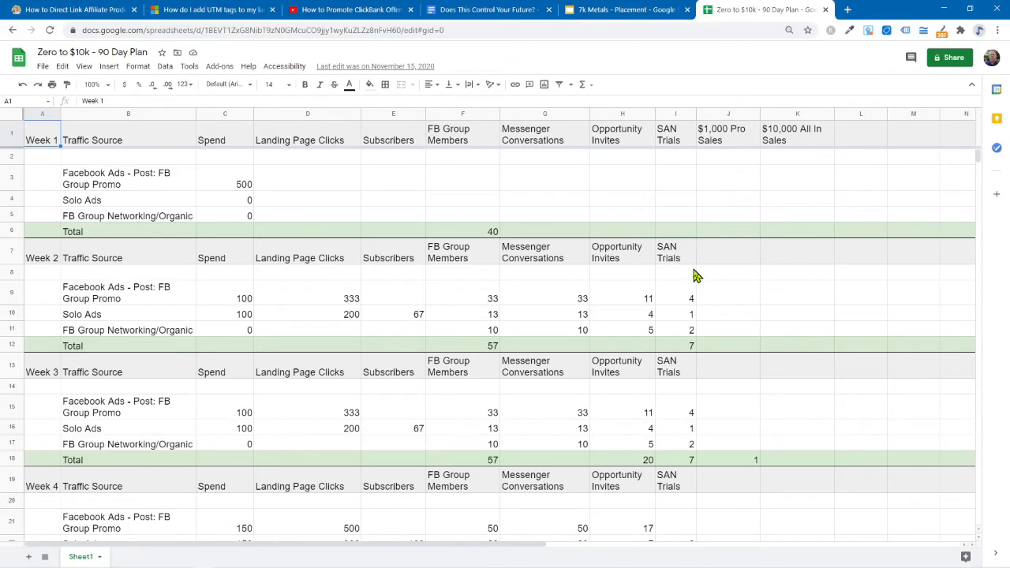
pyautogui.moveTo(952, 82)
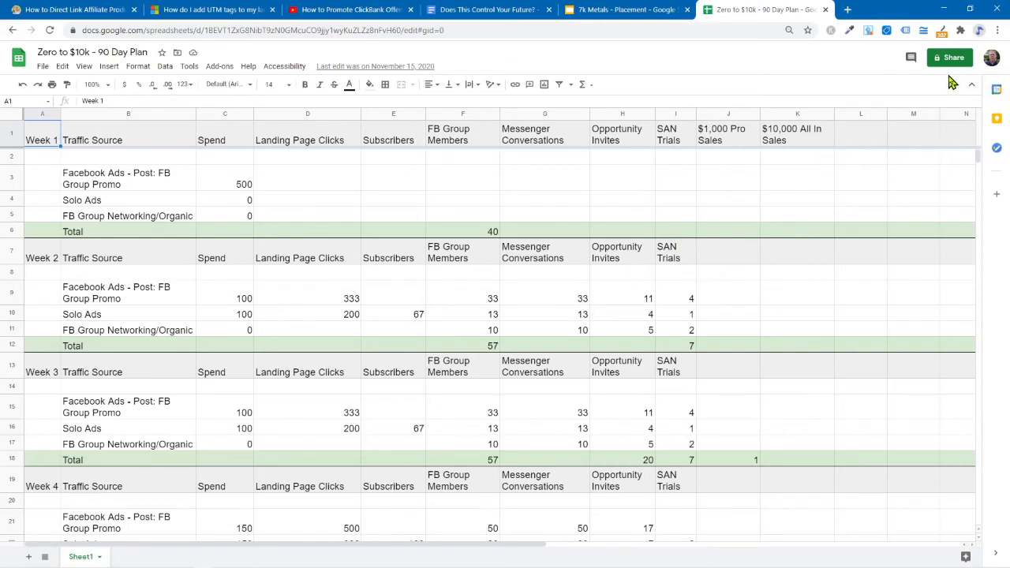
pyautogui.moveTo(950, 73)
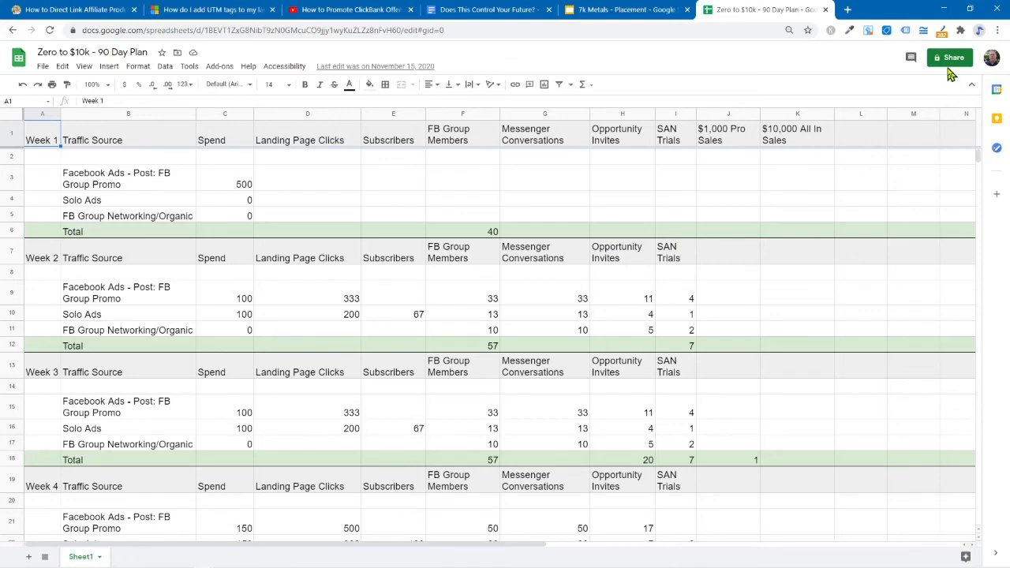
pyautogui.moveTo(949, 56)
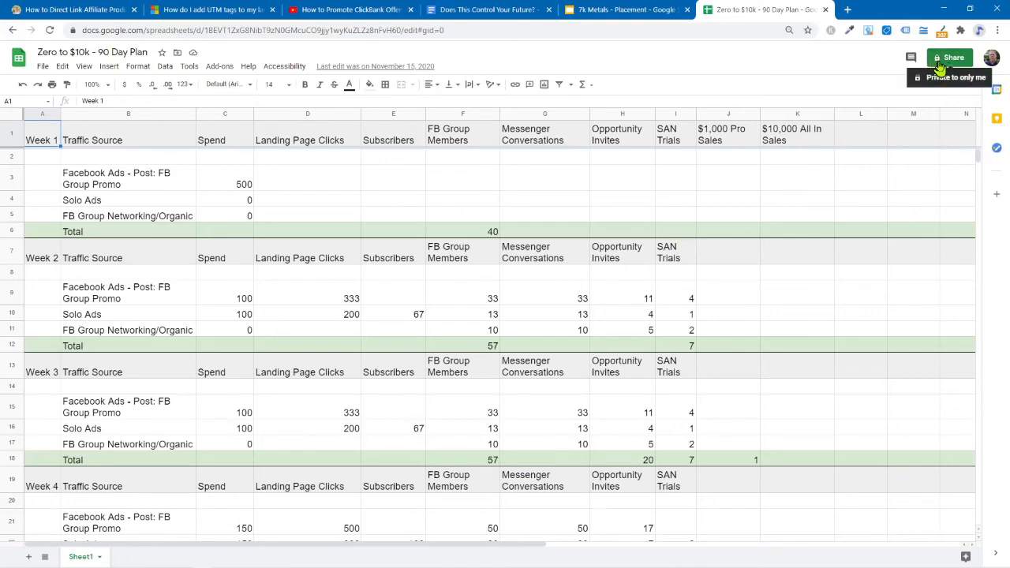
# - Set the spreadsheet to Anyone with the link as Viewer and copy its link
pyautogui.click(950, 57)
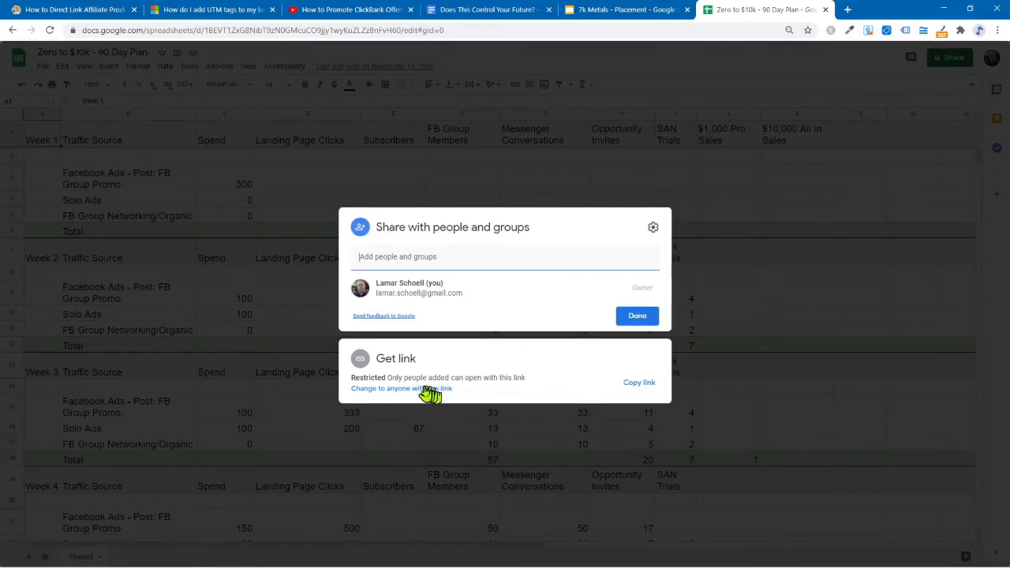
pyautogui.moveTo(426, 392)
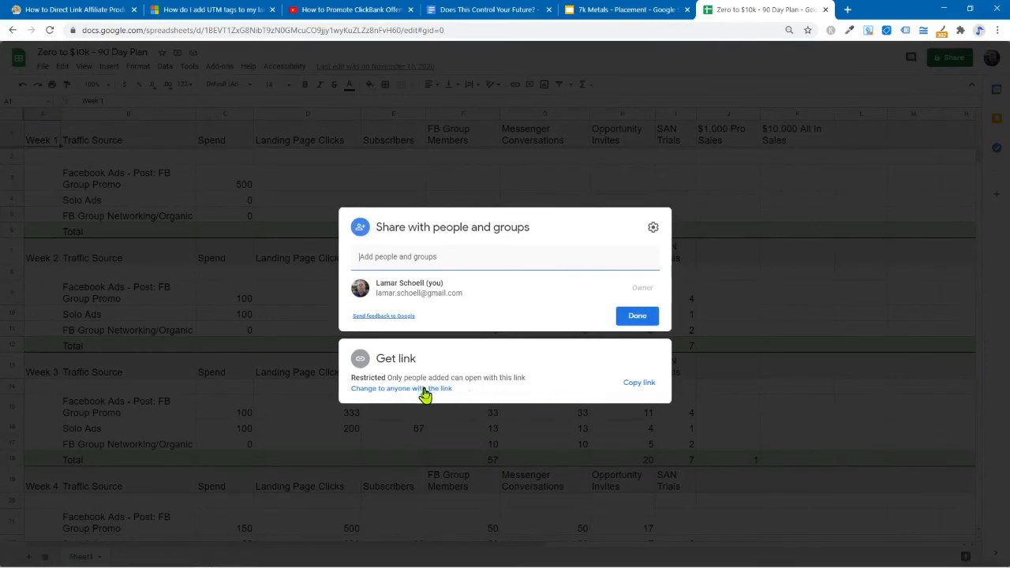
pyautogui.click(400, 388)
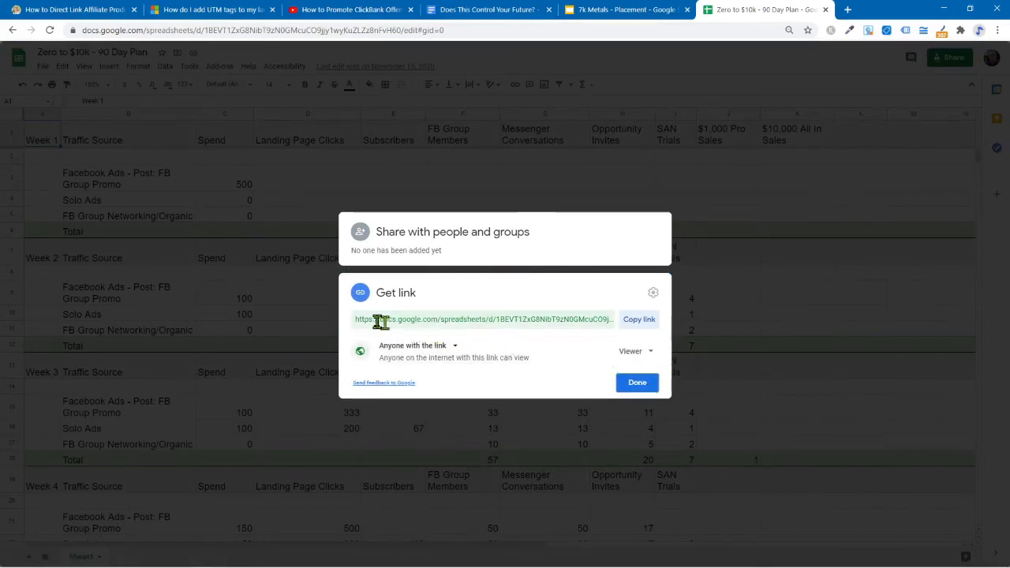
pyautogui.click(638, 318)
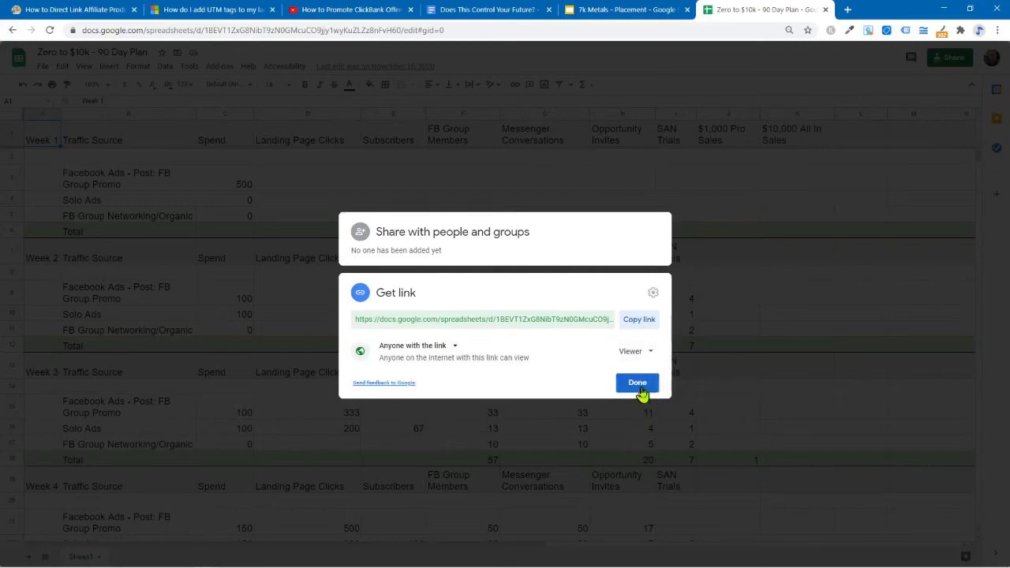
pyautogui.click(636, 383)
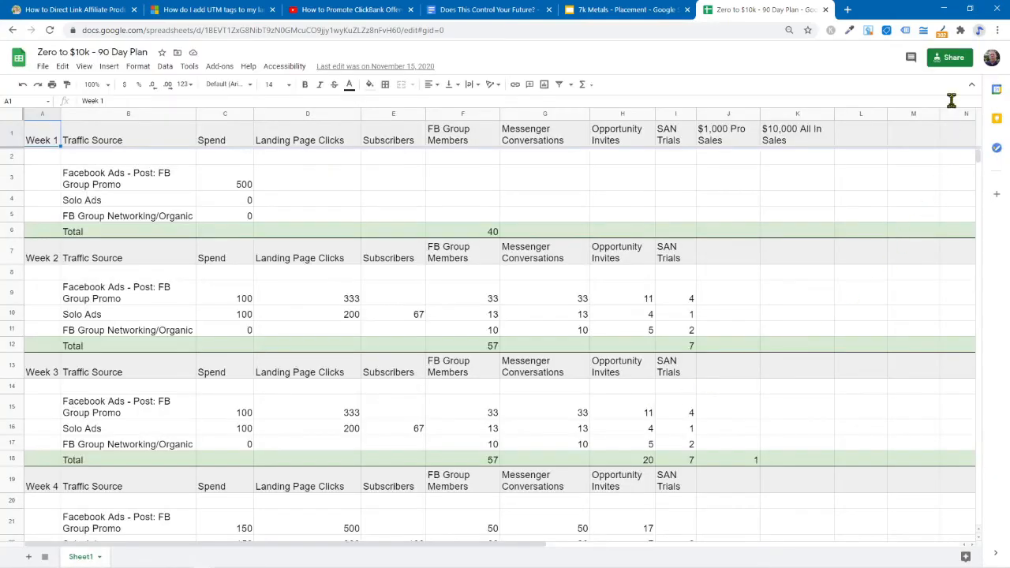
pyautogui.moveTo(953, 56)
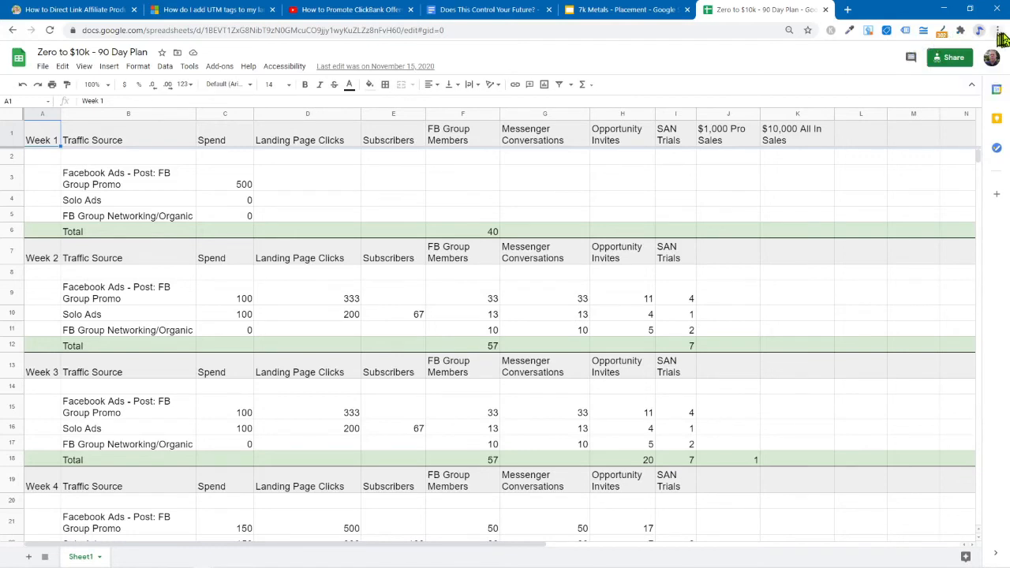
pyautogui.click(996, 30)
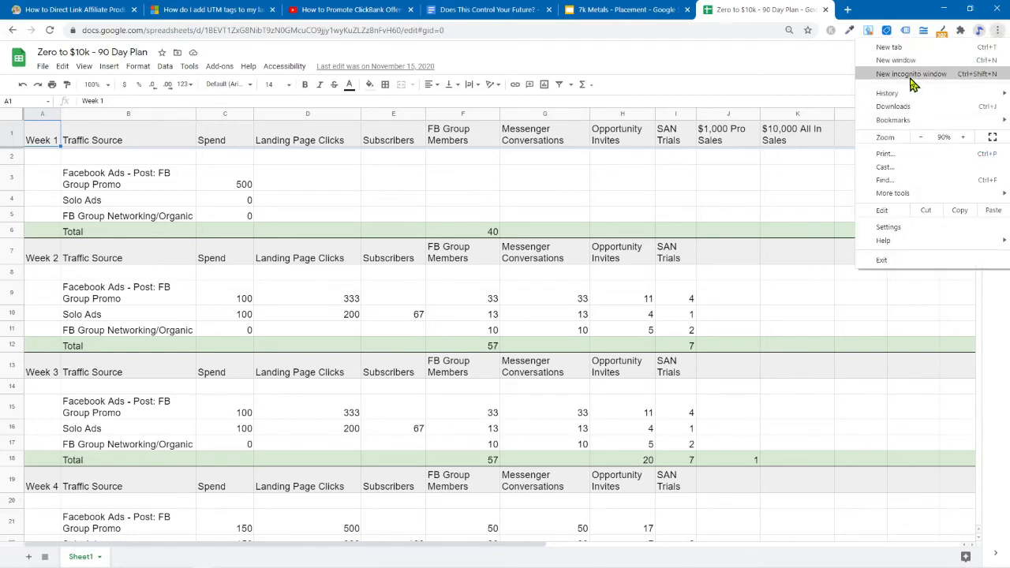
pyautogui.click(911, 73)
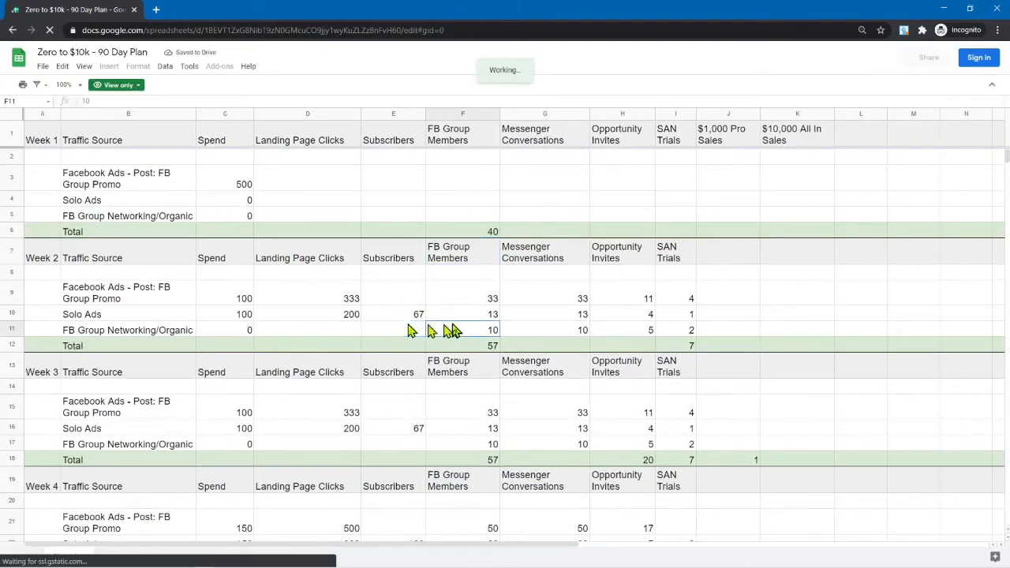
pyautogui.click(463, 314)
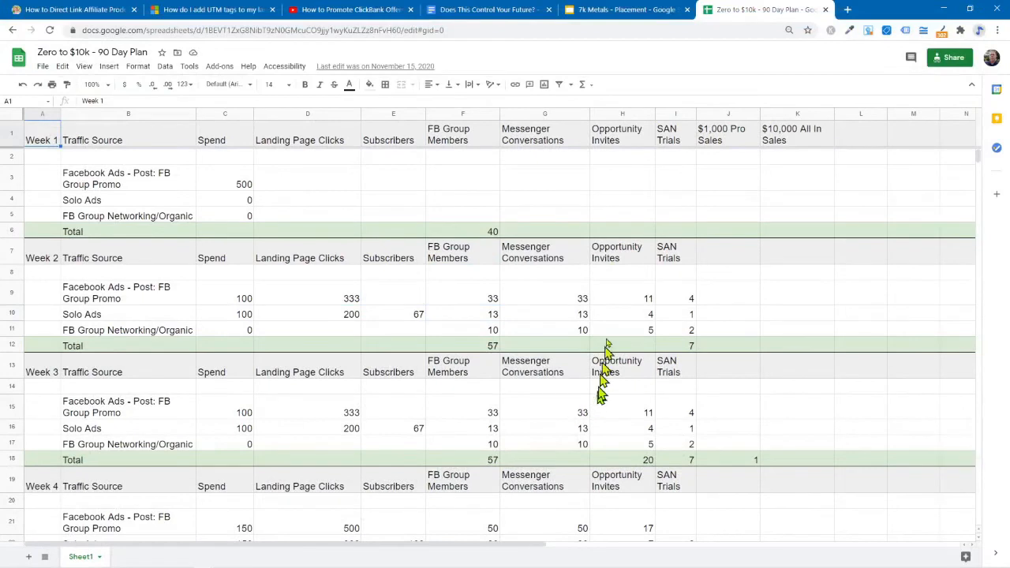
pyautogui.moveTo(960, 82)
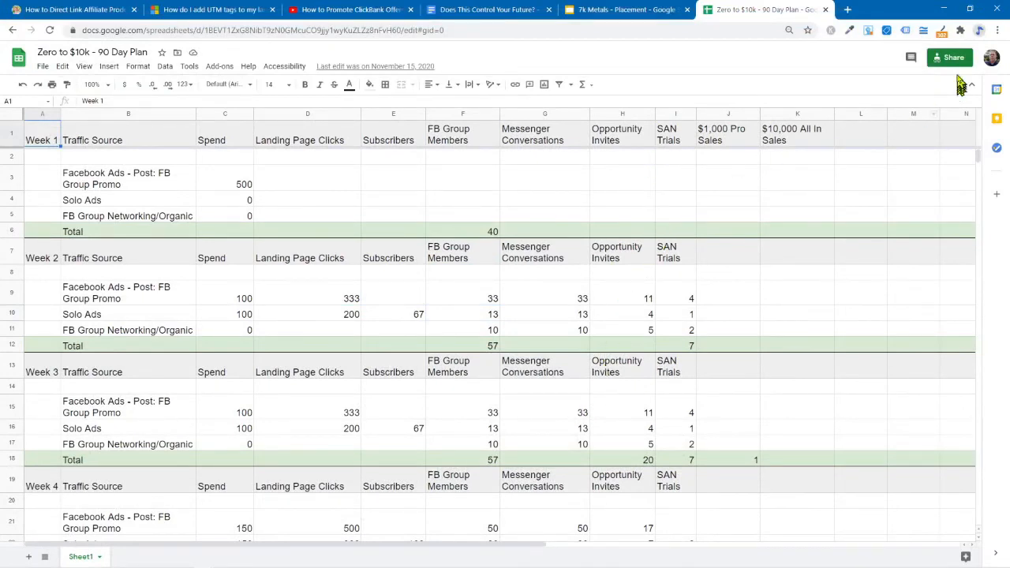
# - Change the 90 Day Plan sheet's general access from Anyone with the link to Restricted
pyautogui.click(948, 57)
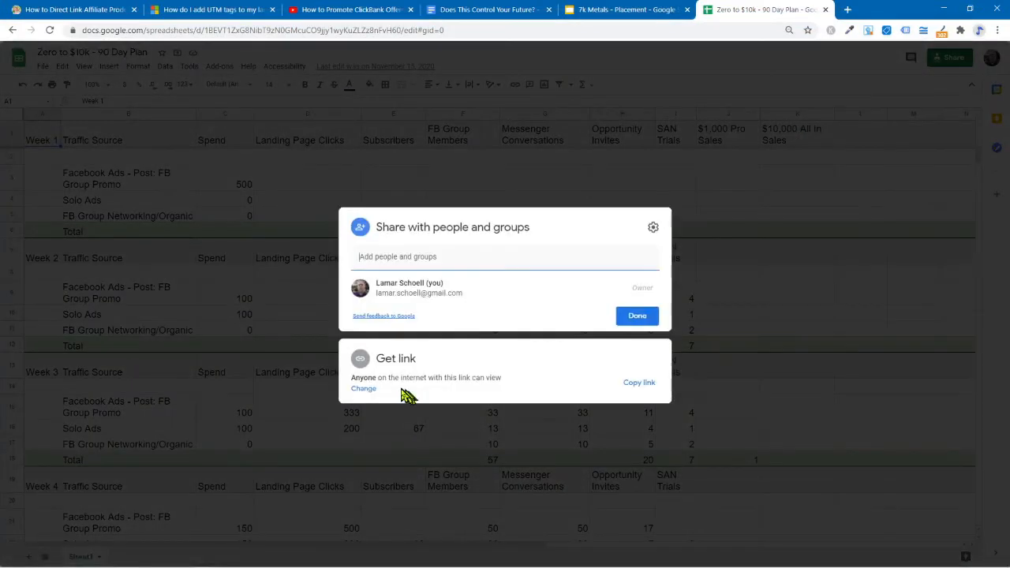
pyautogui.moveTo(374, 397)
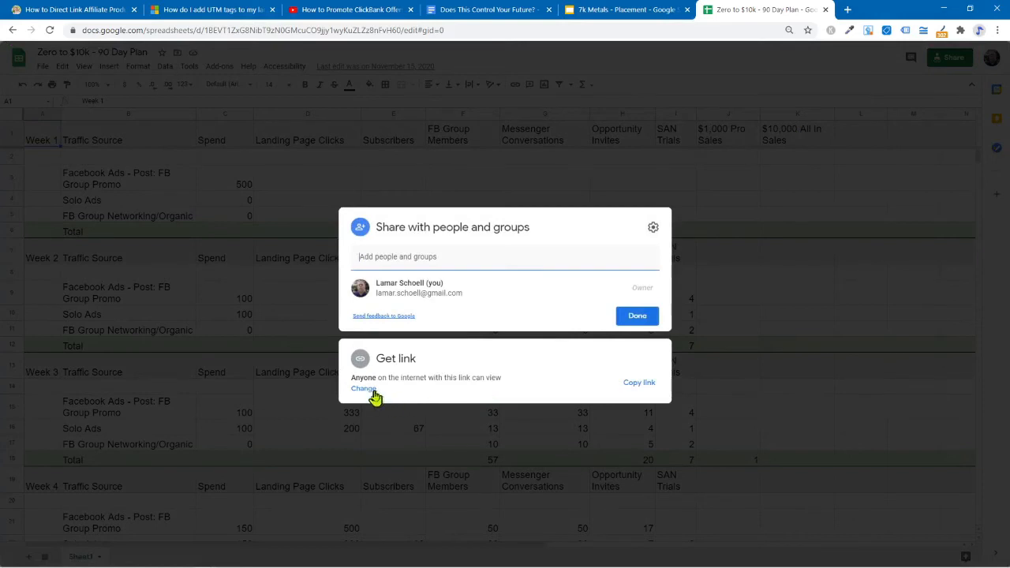
pyautogui.click(363, 388)
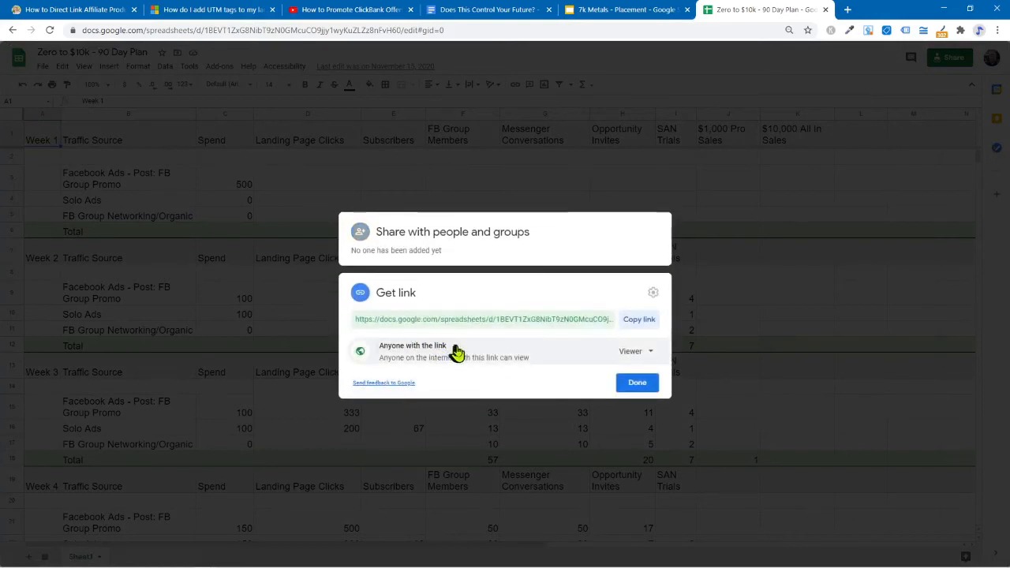
pyautogui.click(416, 345)
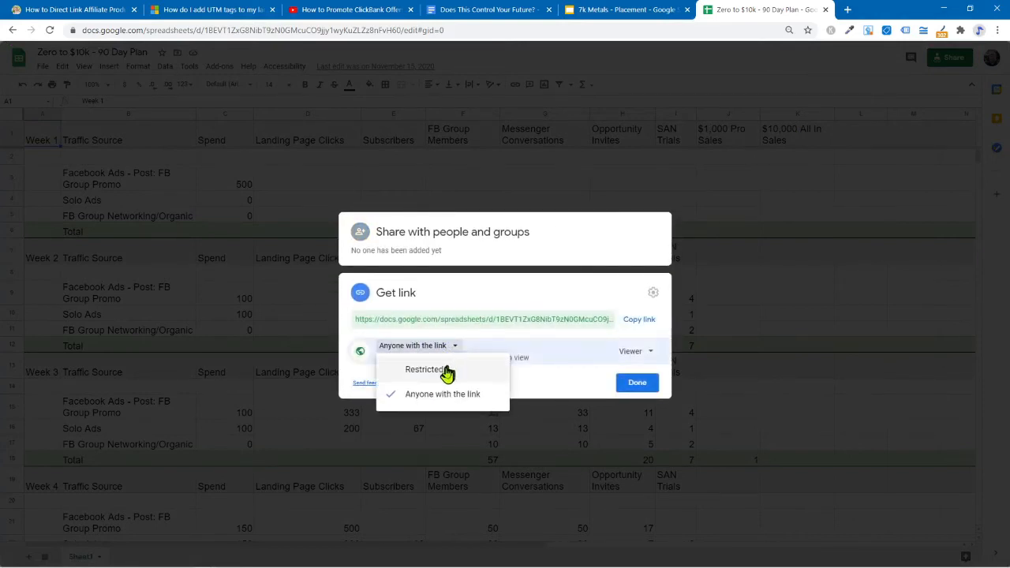
pyautogui.click(424, 369)
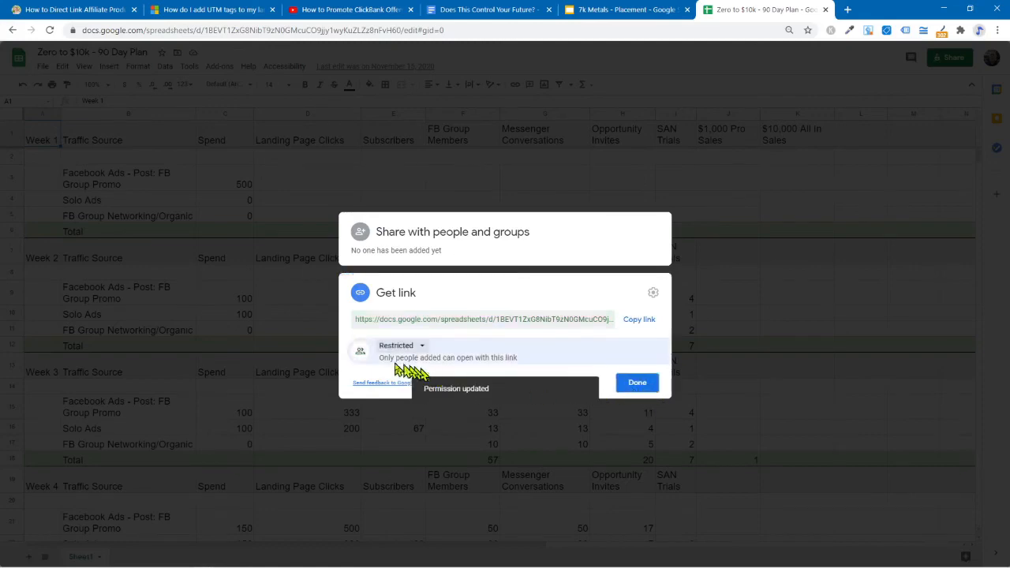
pyautogui.click(637, 382)
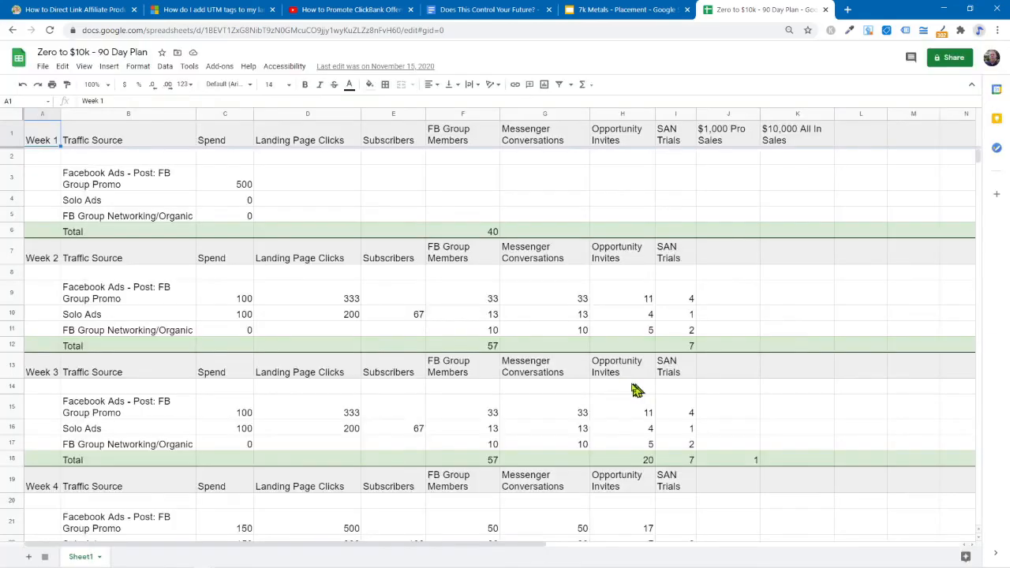
pyautogui.moveTo(647, 256)
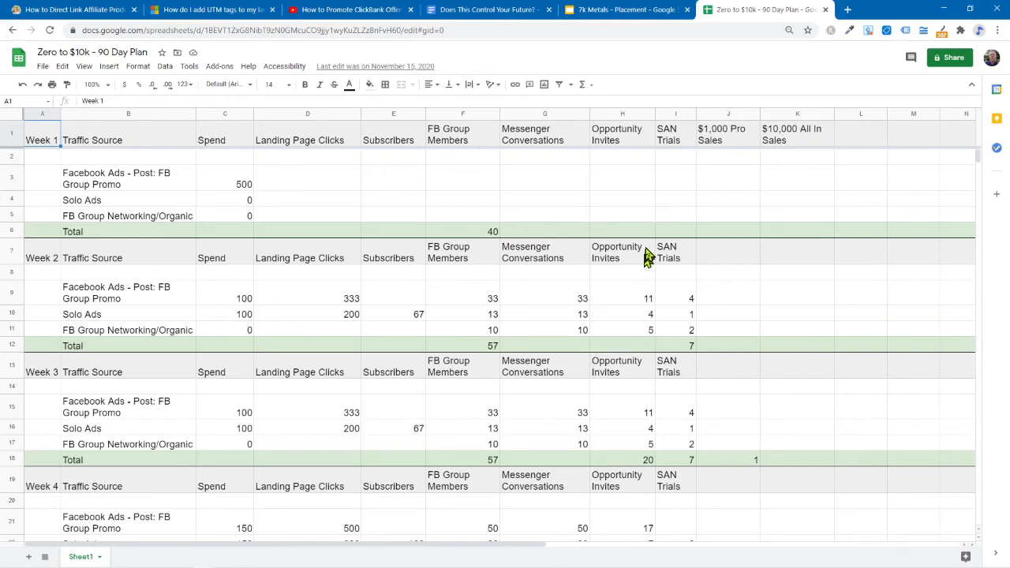